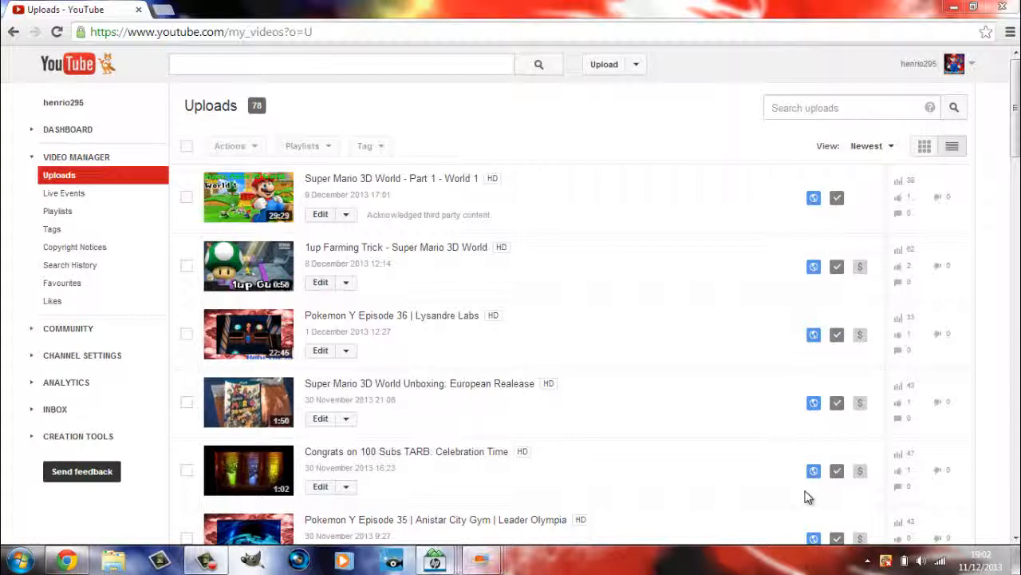
pyautogui.moveTo(633, 416)
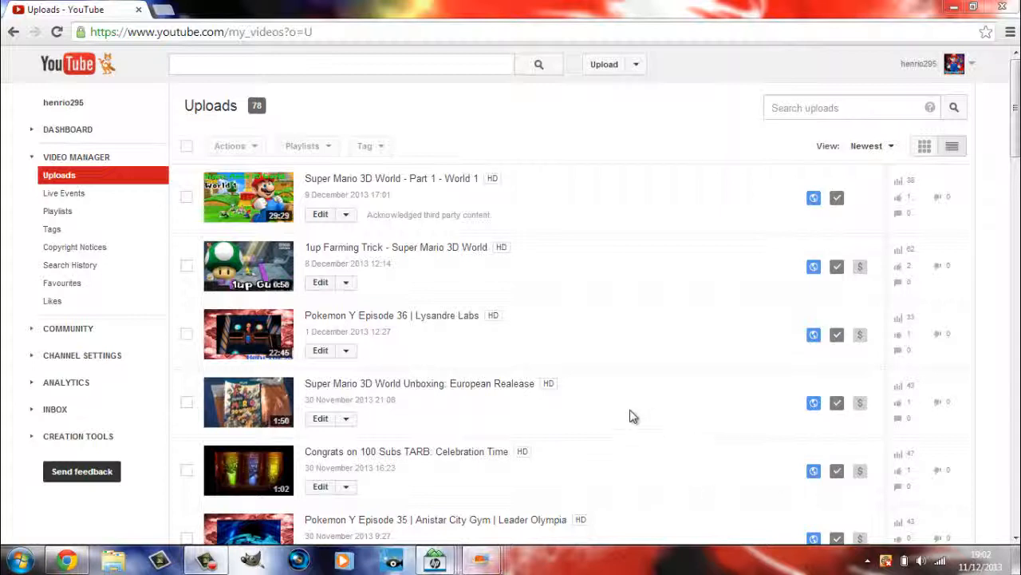
pyautogui.moveTo(716, 8)
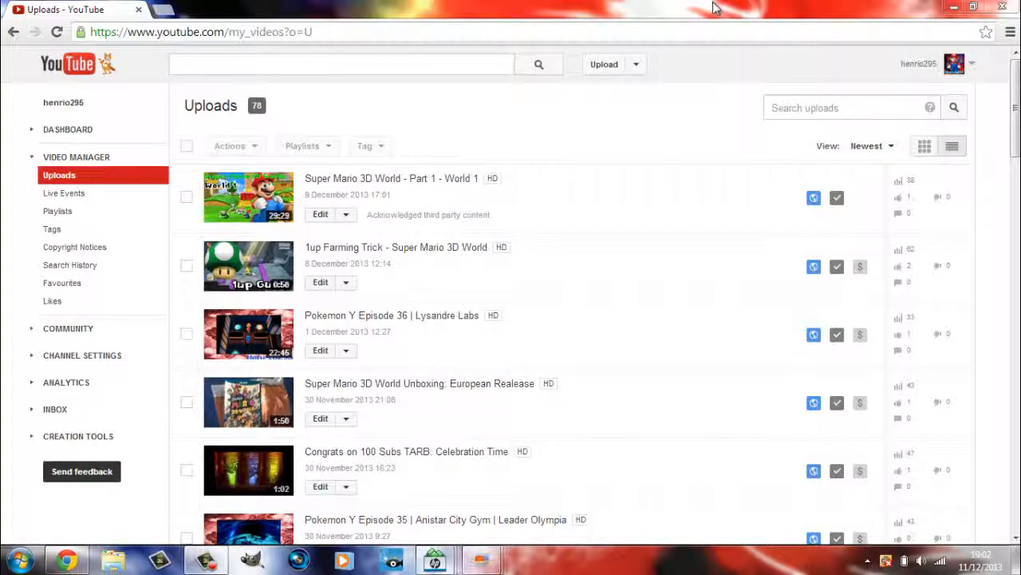
pyautogui.moveTo(606, 190)
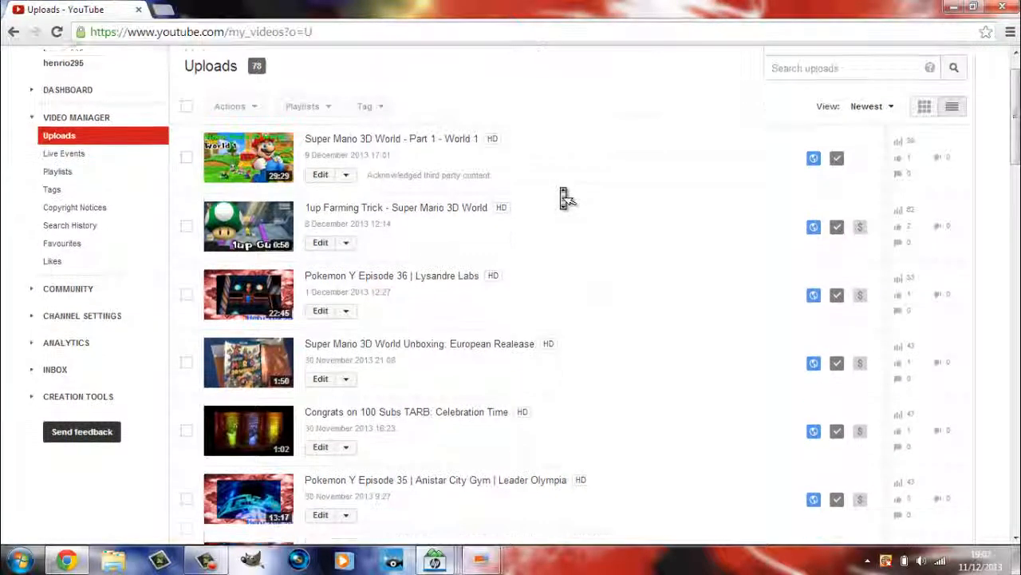
# Enlarge the Uploads page and pan to Super Mario 3D World Part 1's 'Acknowledged third party content' note.
pyautogui.scroll(-3)
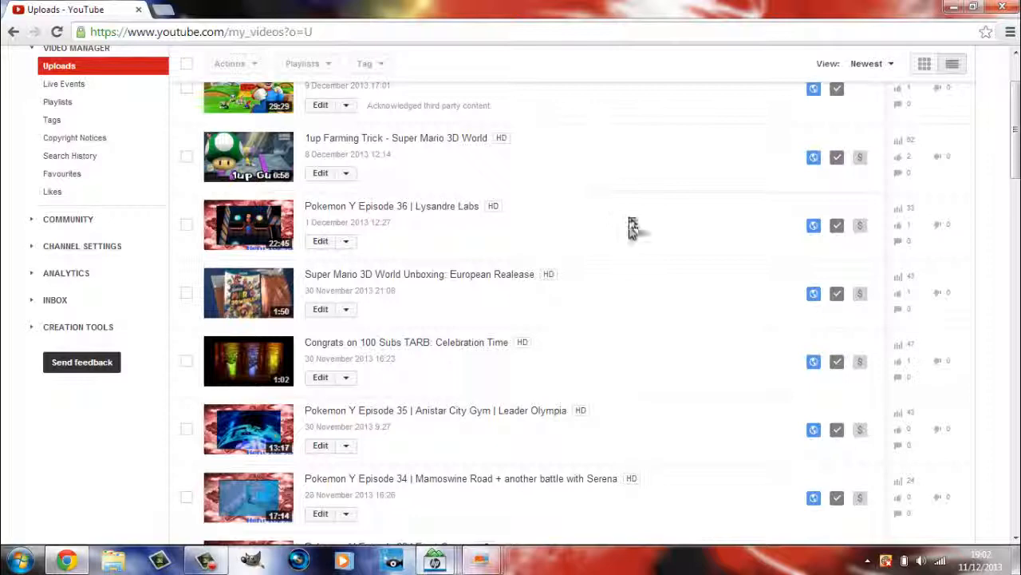
pyautogui.scroll(-3)
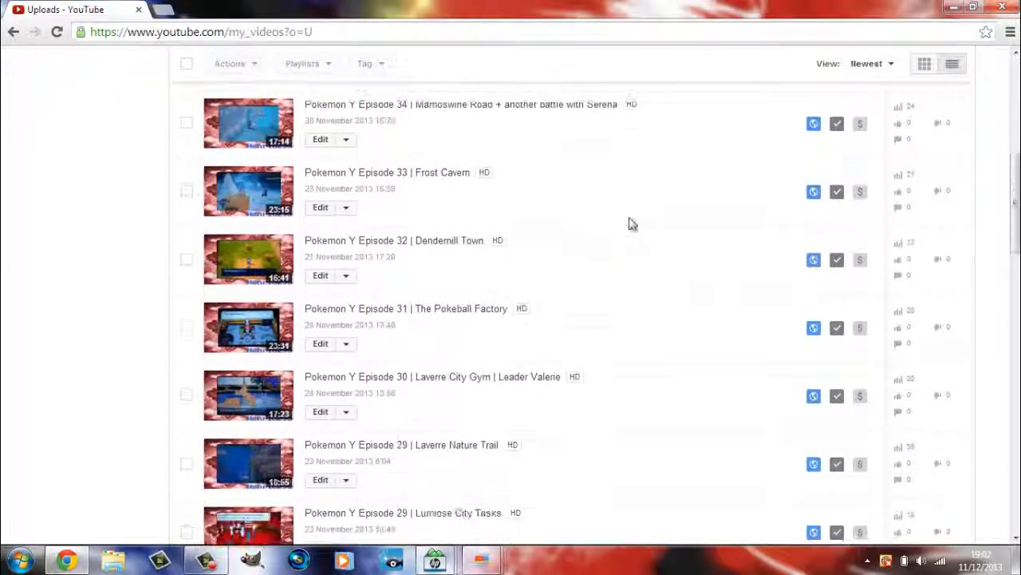
pyautogui.scroll(3)
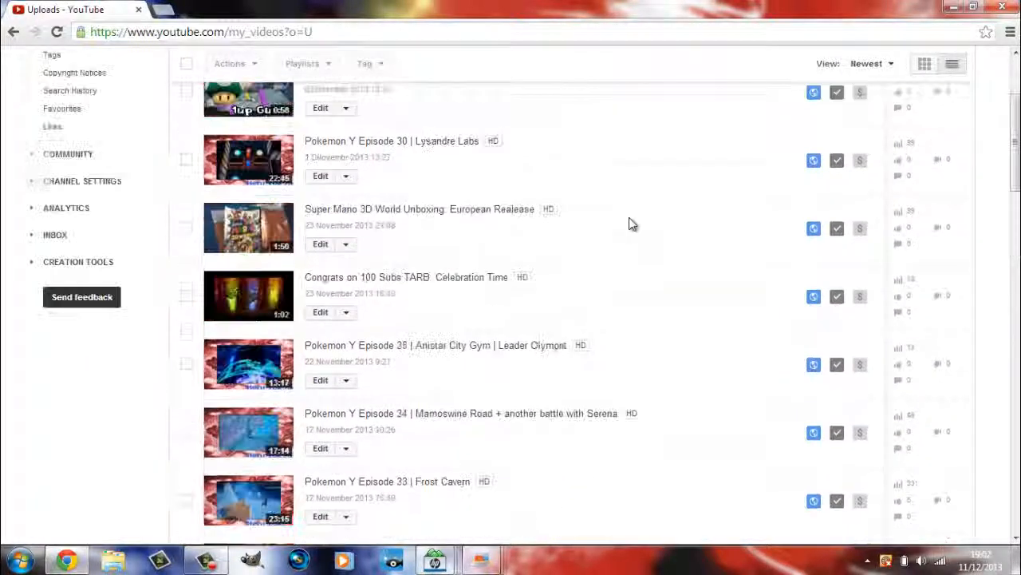
pyautogui.scroll(3)
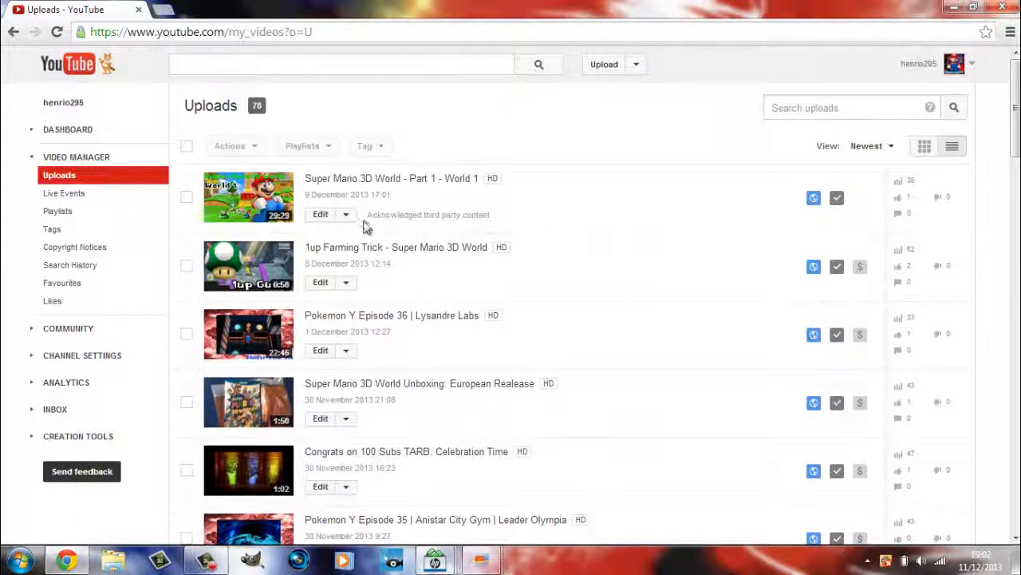
pyautogui.moveTo(391, 197)
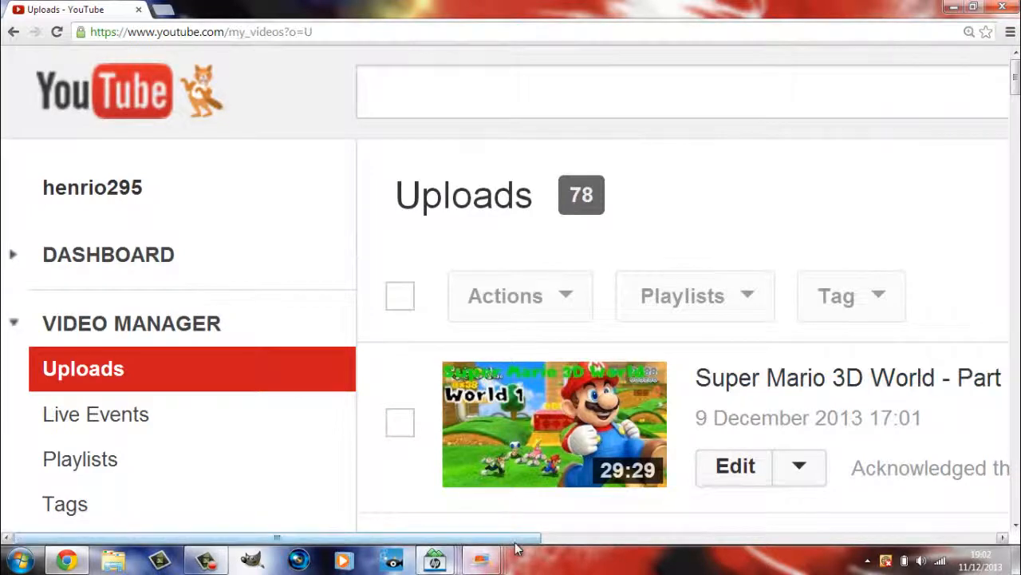
pyautogui.hscroll(3)
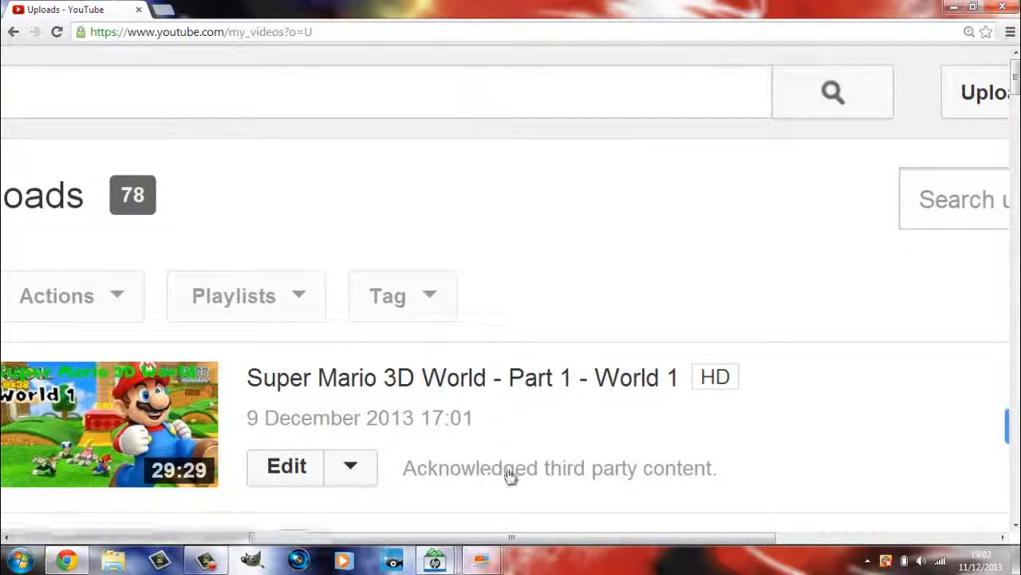
pyautogui.moveTo(623, 468)
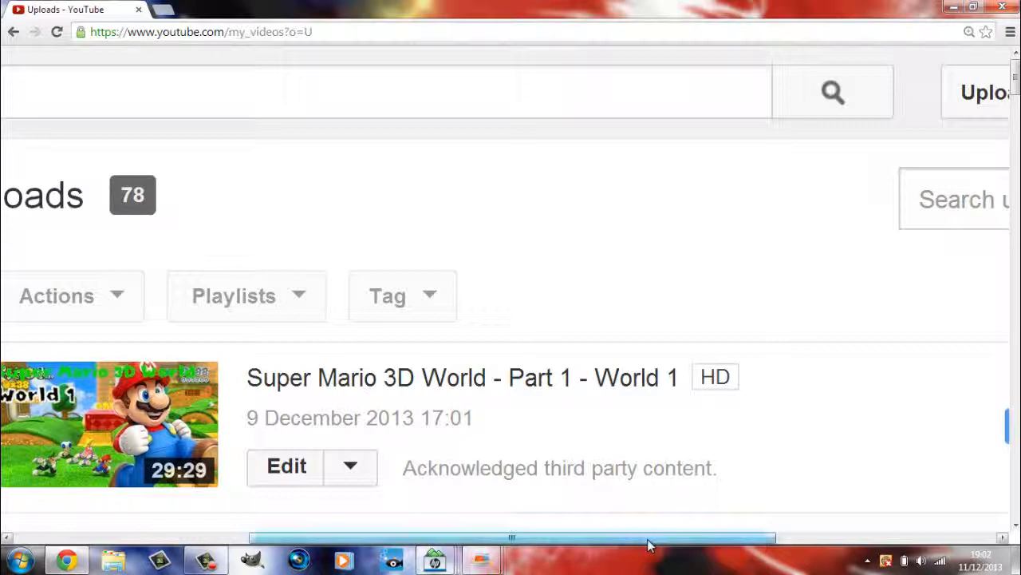
pyautogui.hscroll(3)
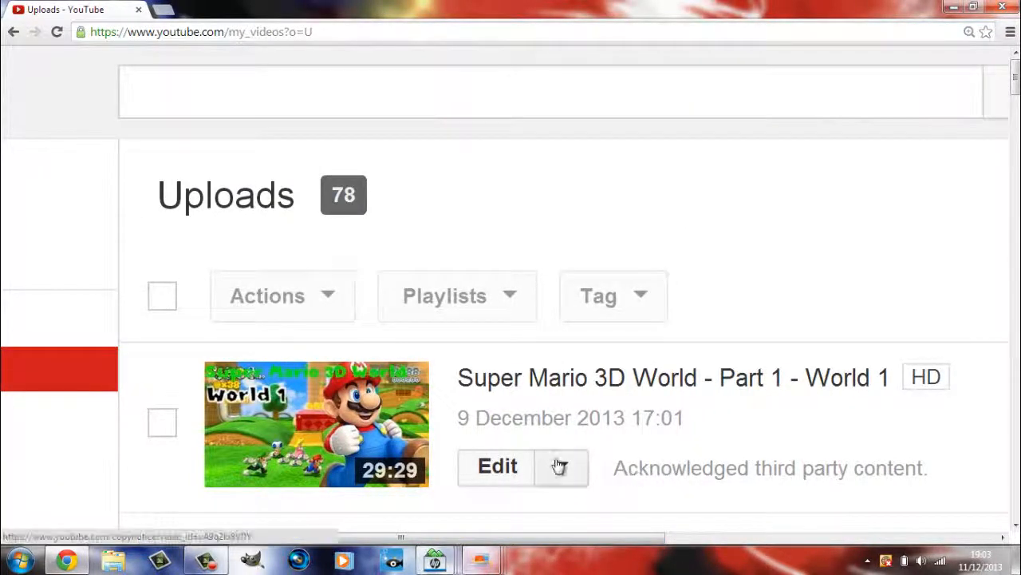
# Open the first video's Copyright Notice showing Nintendo's claim at 1:22, then bring up the zoom settings.
pyautogui.click(561, 466)
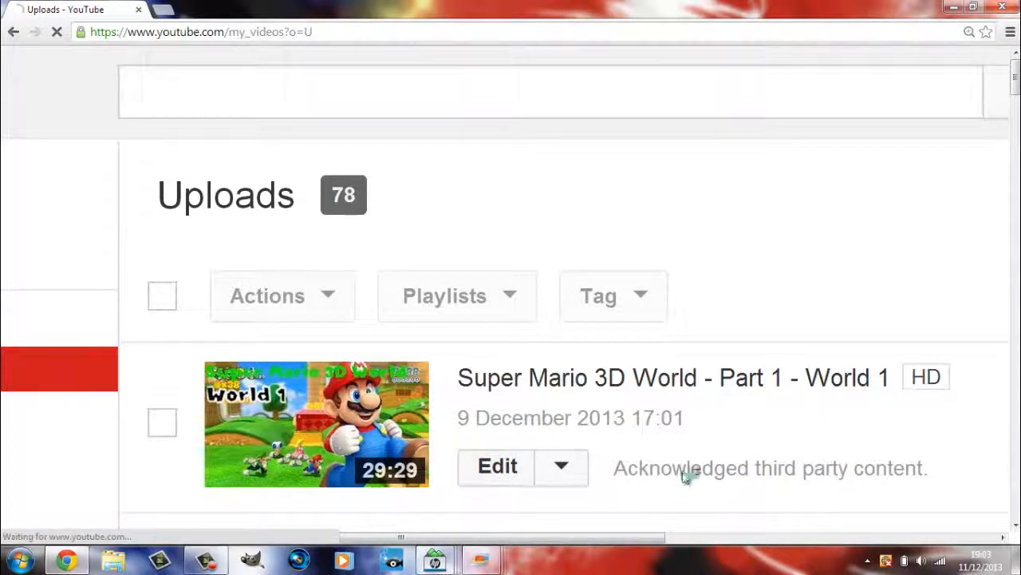
pyautogui.click(769, 468)
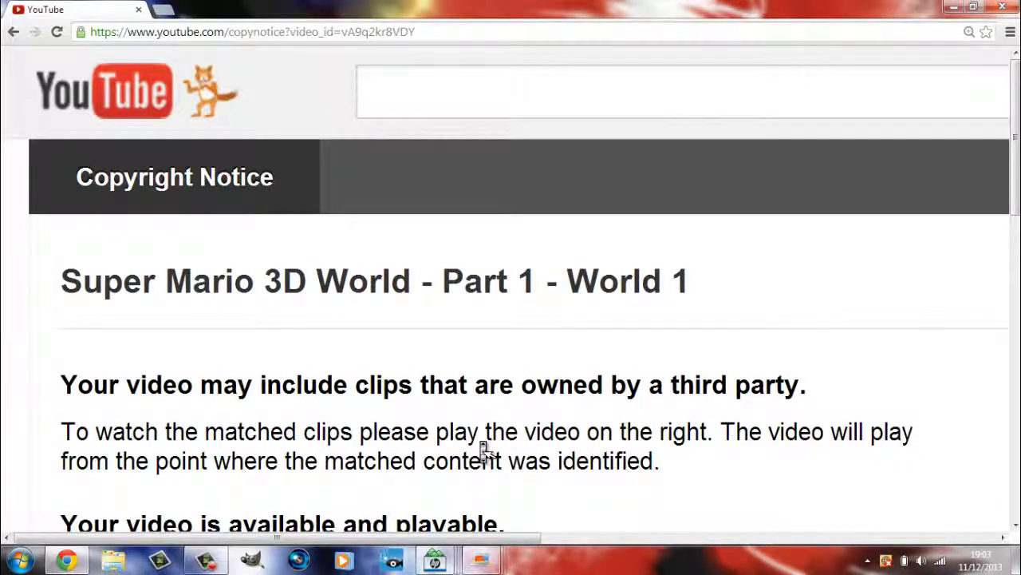
pyautogui.scroll(-3)
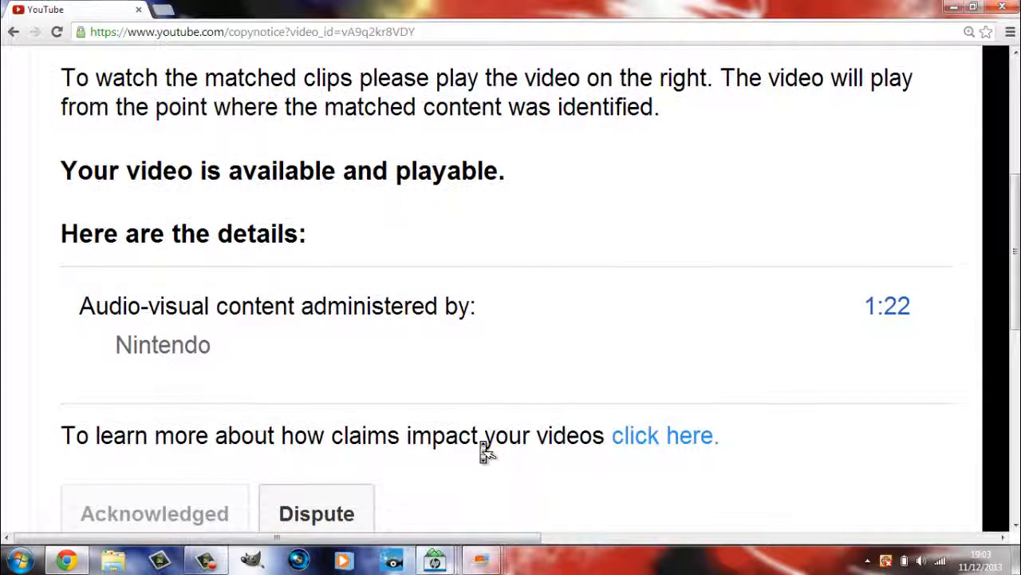
pyautogui.scroll(-3)
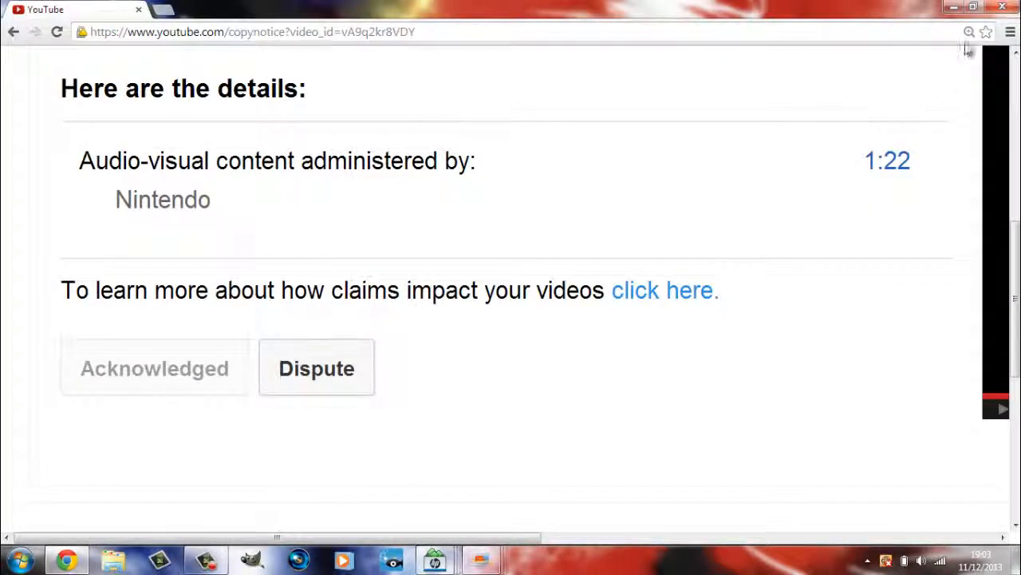
pyautogui.click(969, 32)
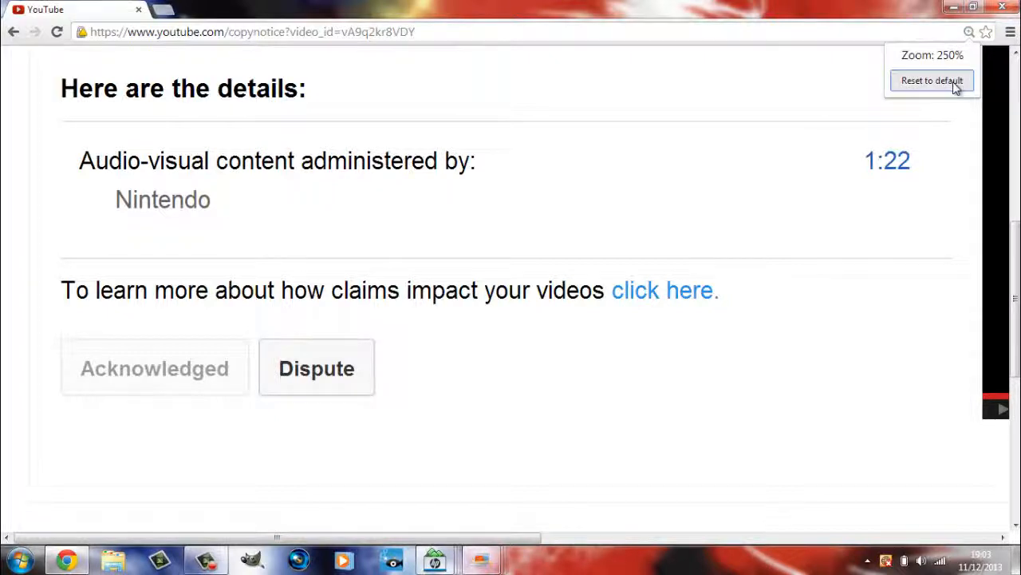
# Reset the page to default size and play the matched Super Mario 3D World clip from 1:22.
pyautogui.click(932, 80)
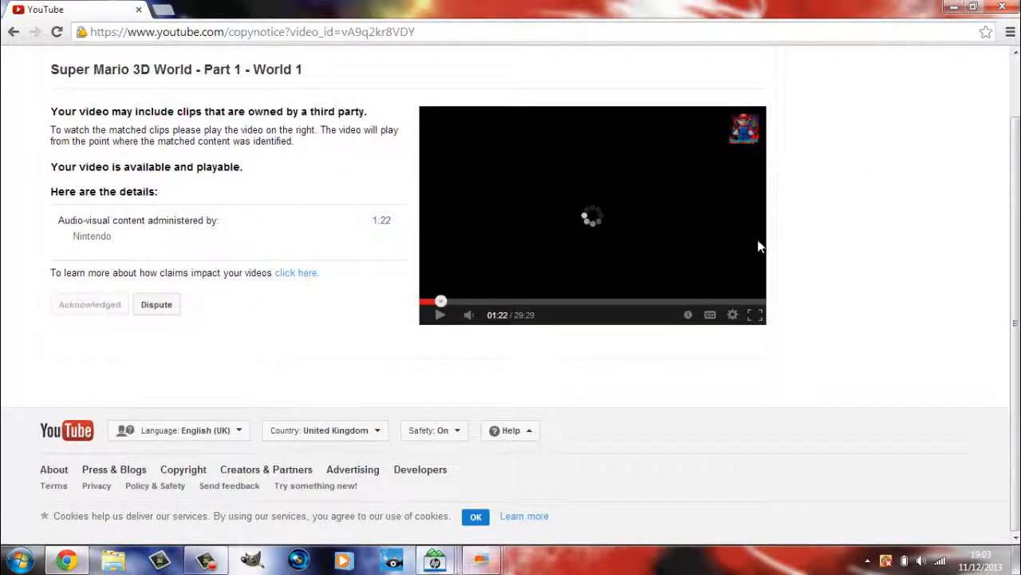
pyautogui.moveTo(768, 264)
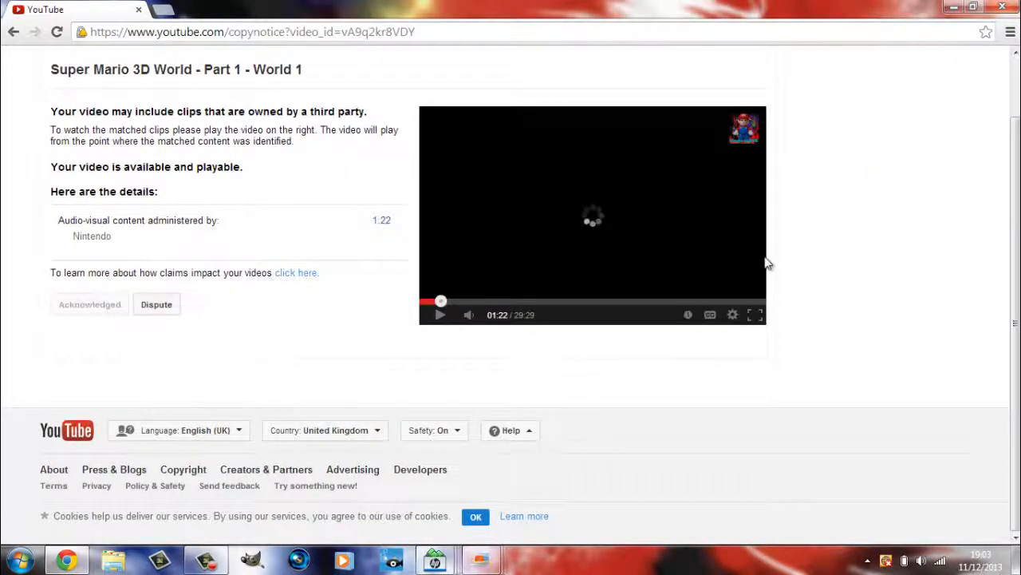
pyautogui.scroll(3)
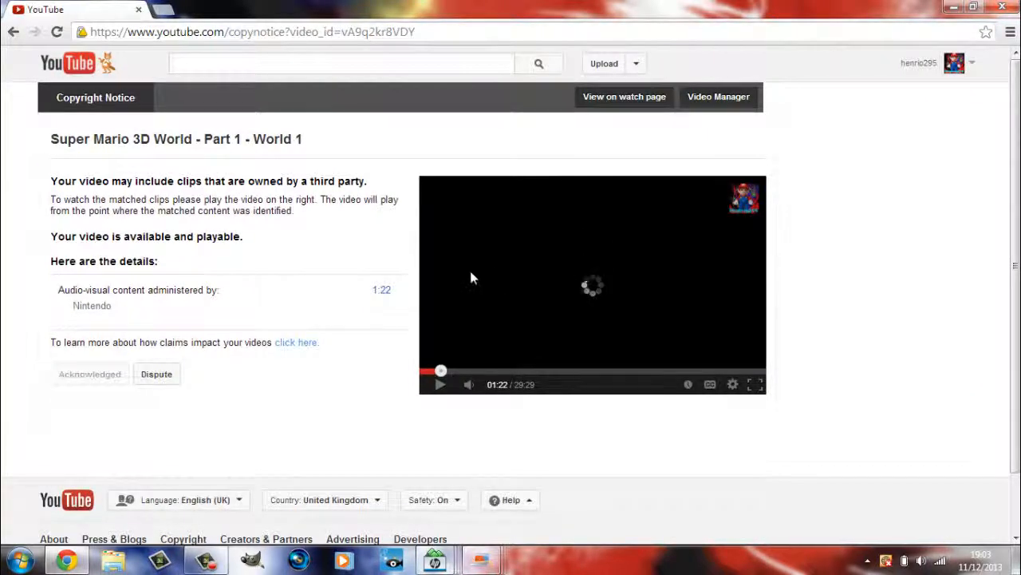
pyautogui.moveTo(120, 295)
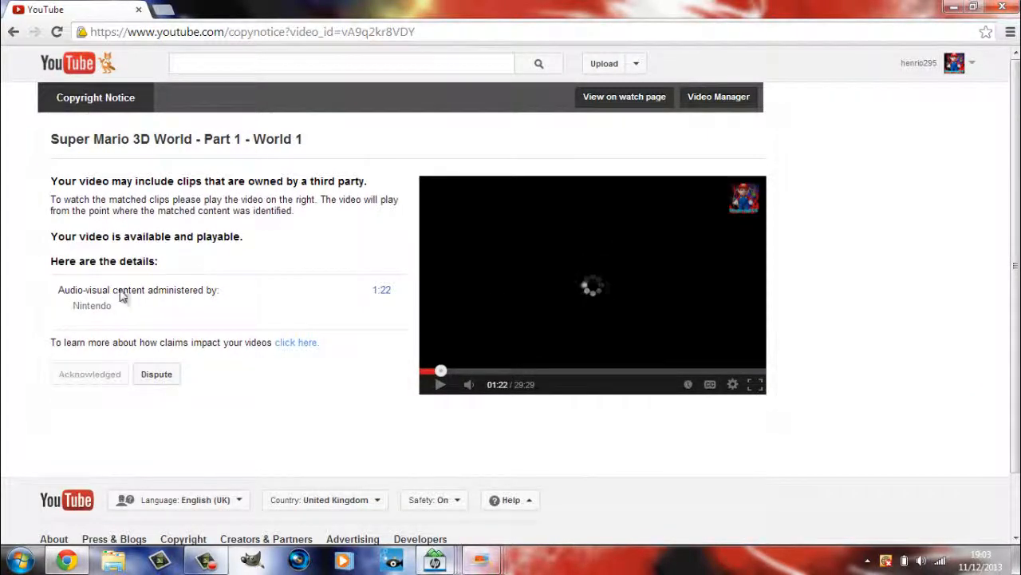
pyautogui.moveTo(209, 158)
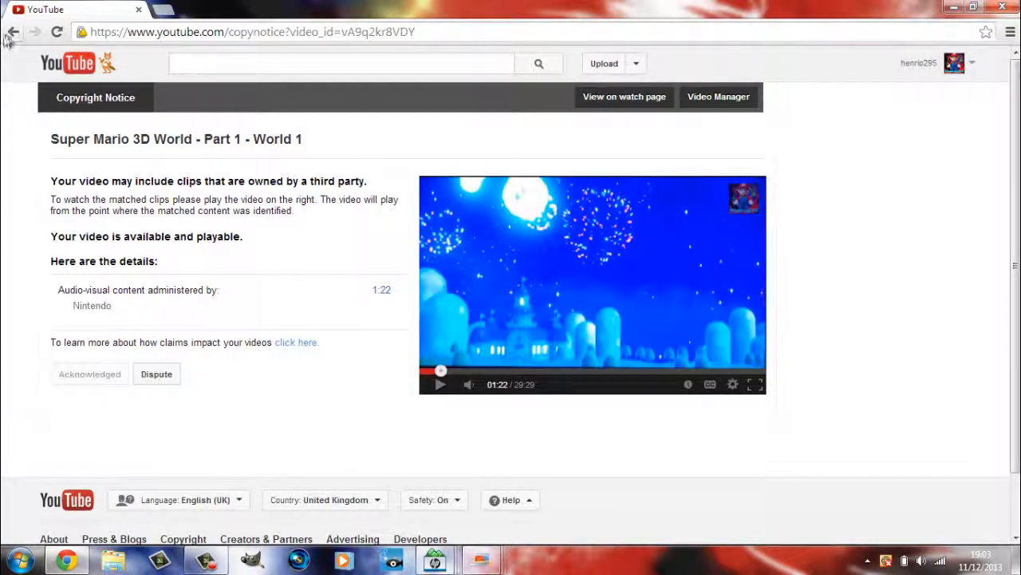
pyautogui.click(57, 32)
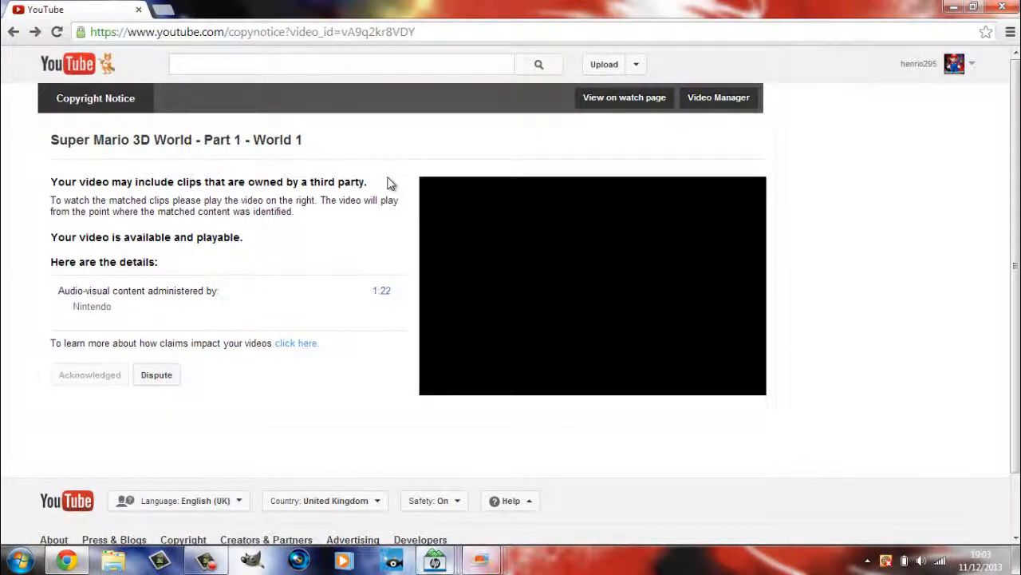
pyautogui.click(592, 285)
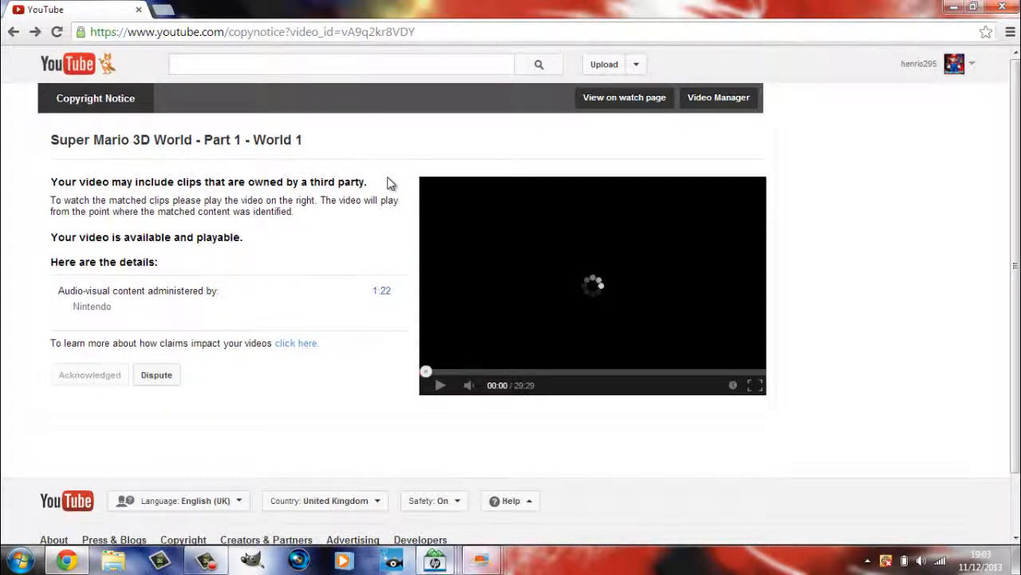
pyautogui.click(381, 290)
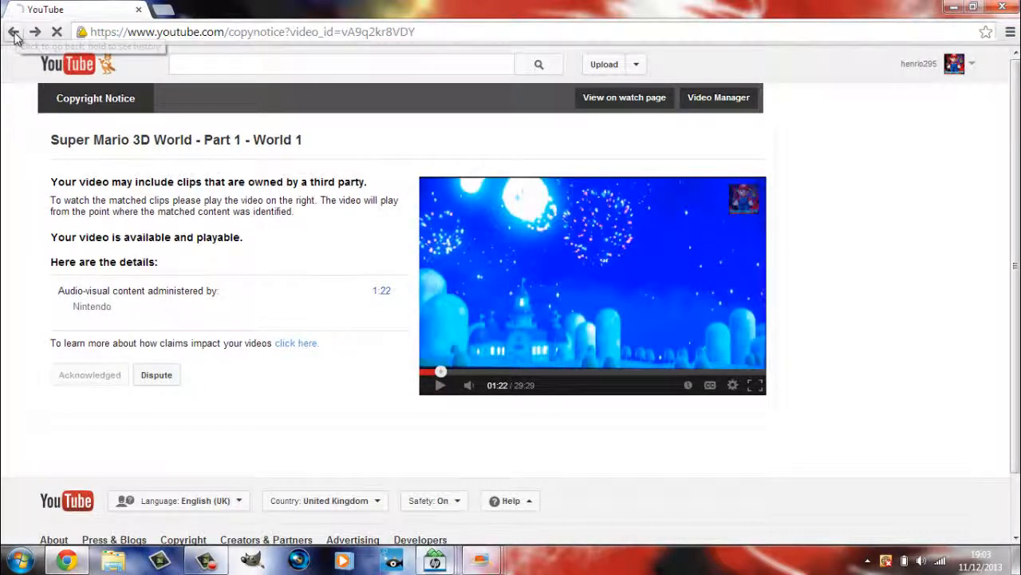
# Return to the Uploads list and review page one down to the page 1–3 links.
pyautogui.click(13, 32)
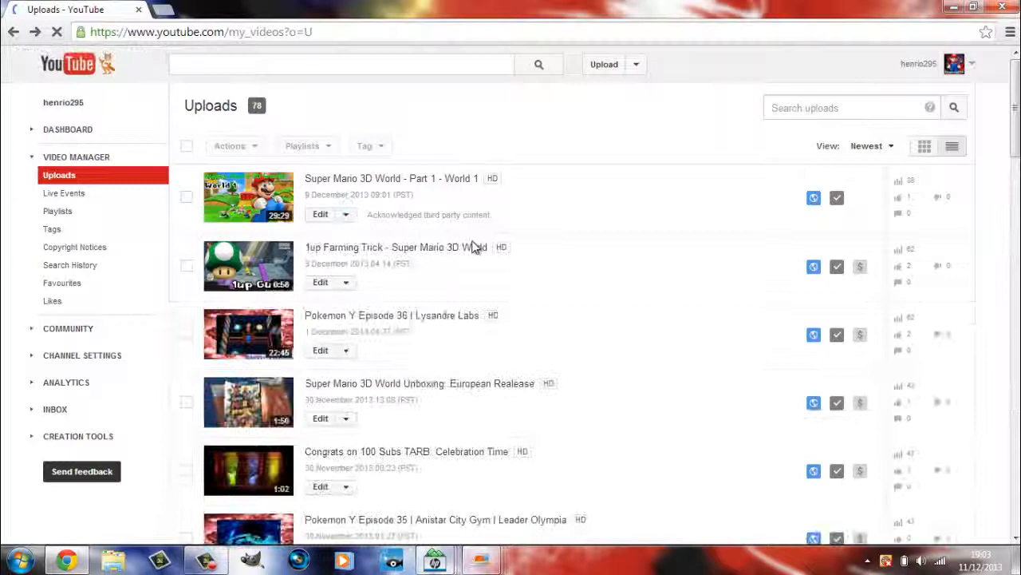
pyautogui.scroll(-3)
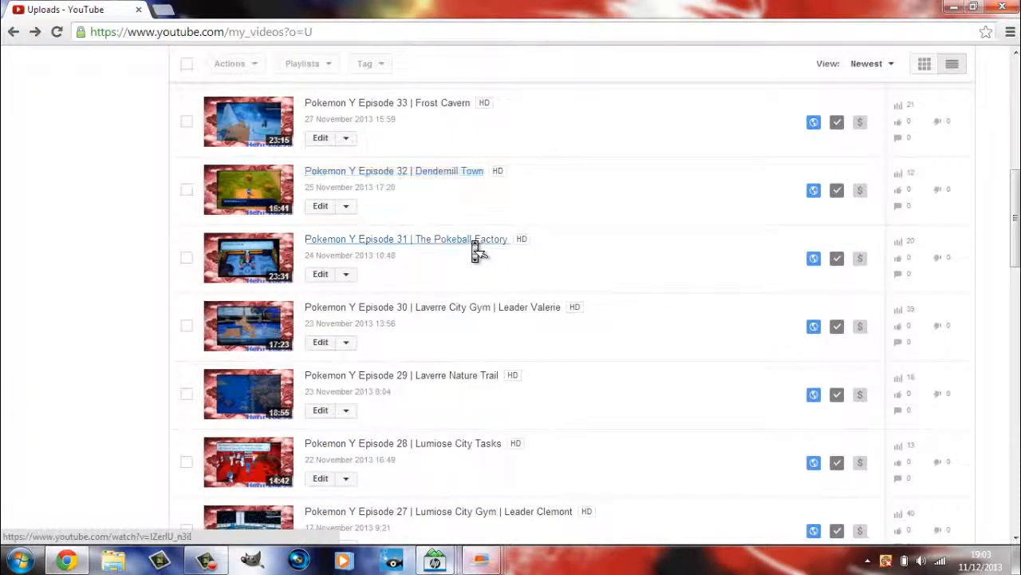
pyautogui.scroll(-3)
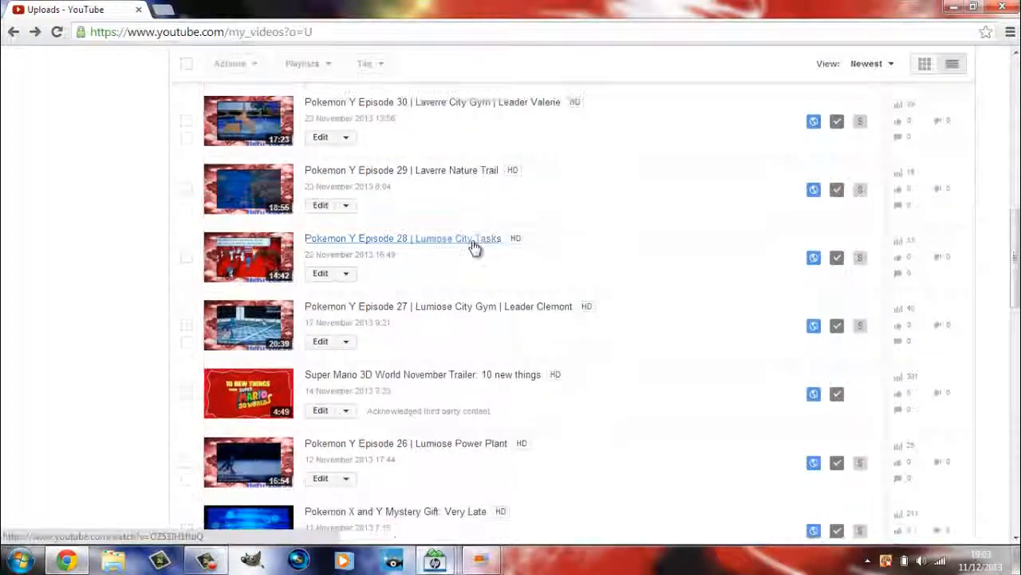
pyautogui.scroll(-3)
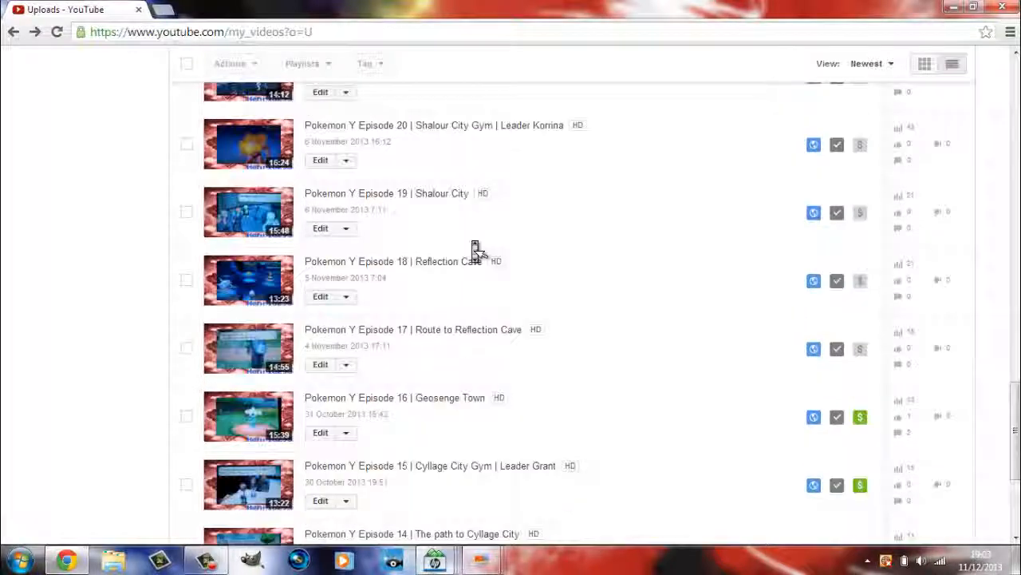
pyautogui.scroll(-3)
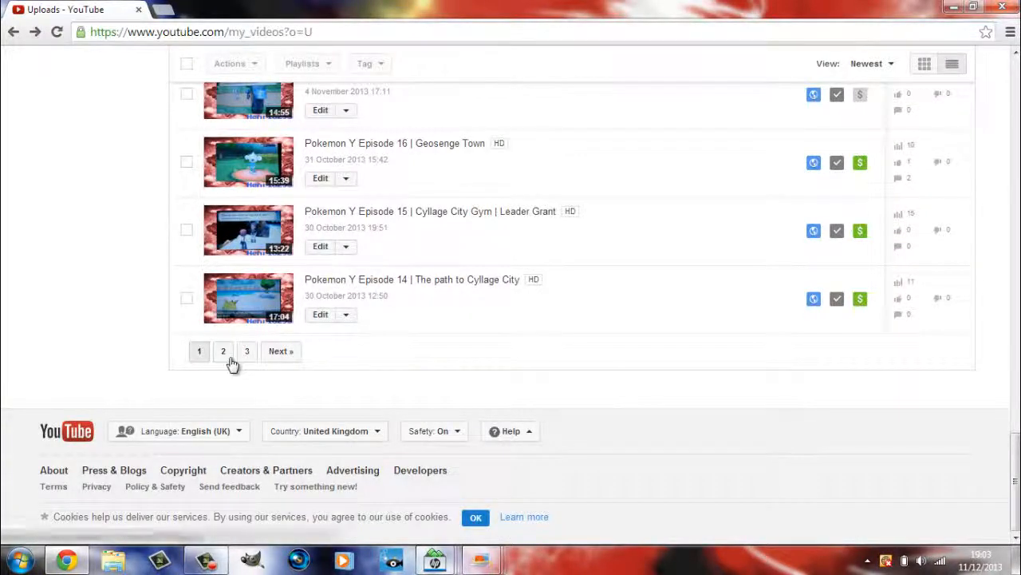
# Go to uploads page two and review its upper half, noting the Sonic Lost World MEGA trailer's note.
pyautogui.click(224, 352)
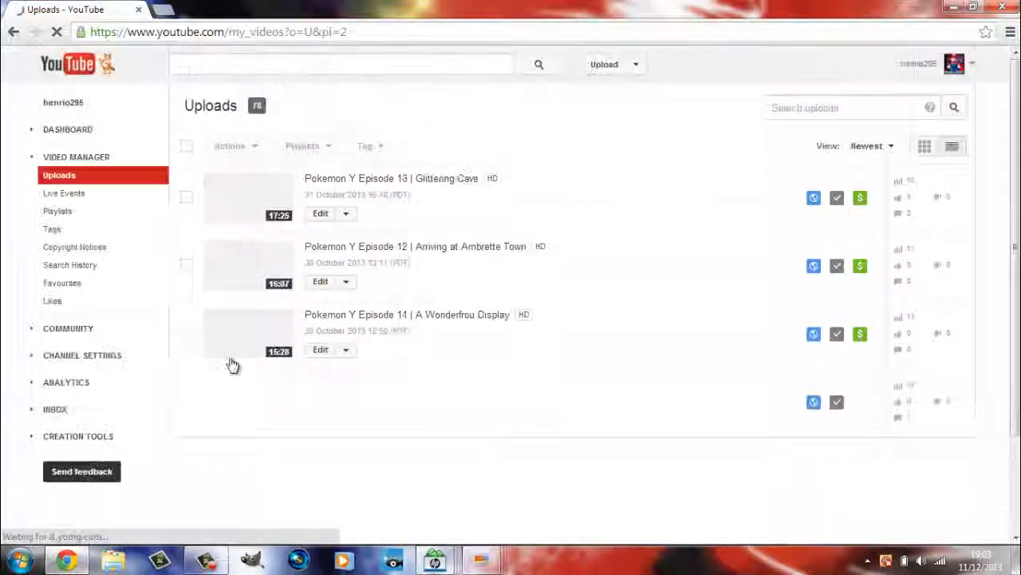
pyautogui.scroll(-3)
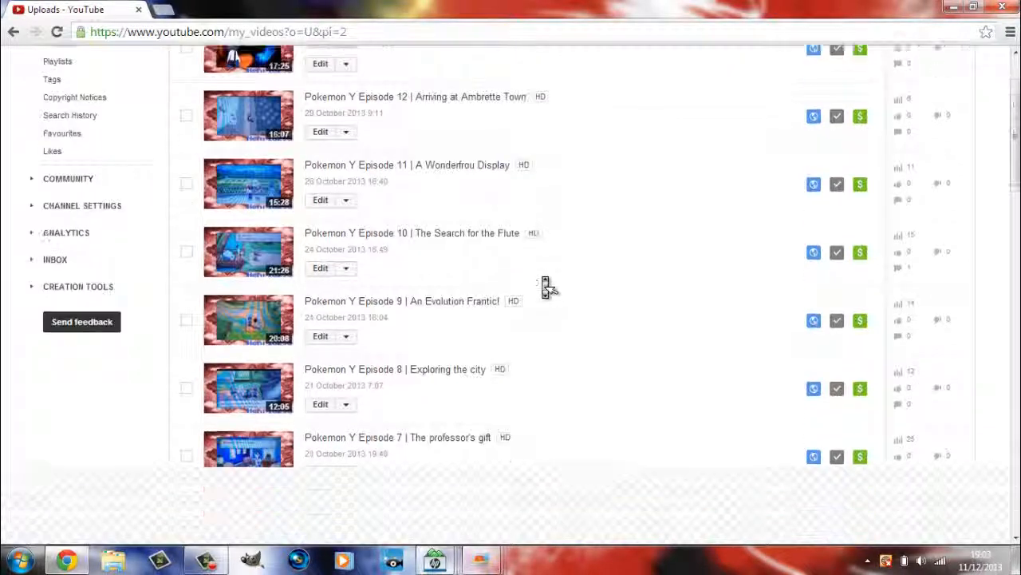
pyautogui.scroll(-3)
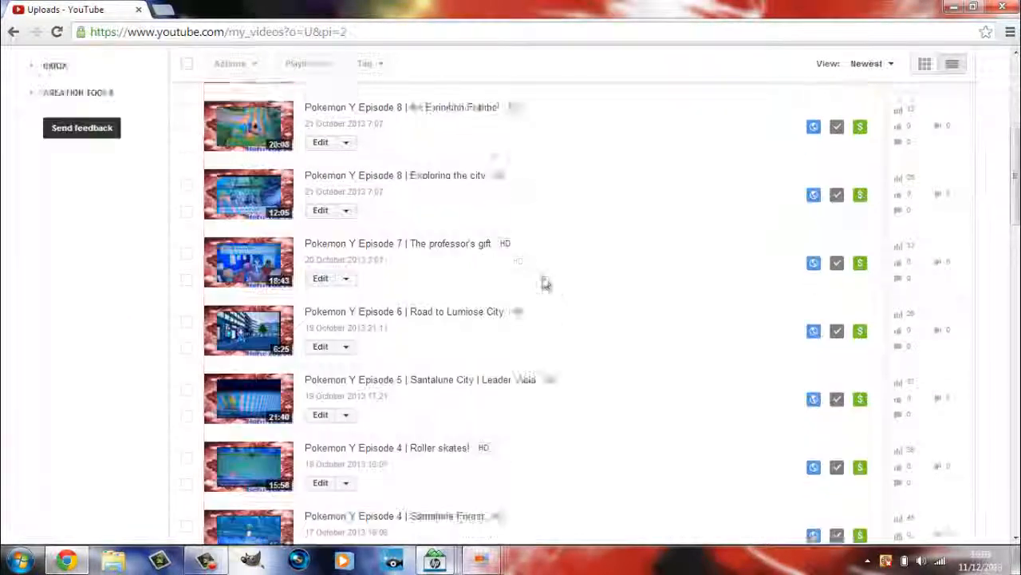
pyautogui.scroll(3)
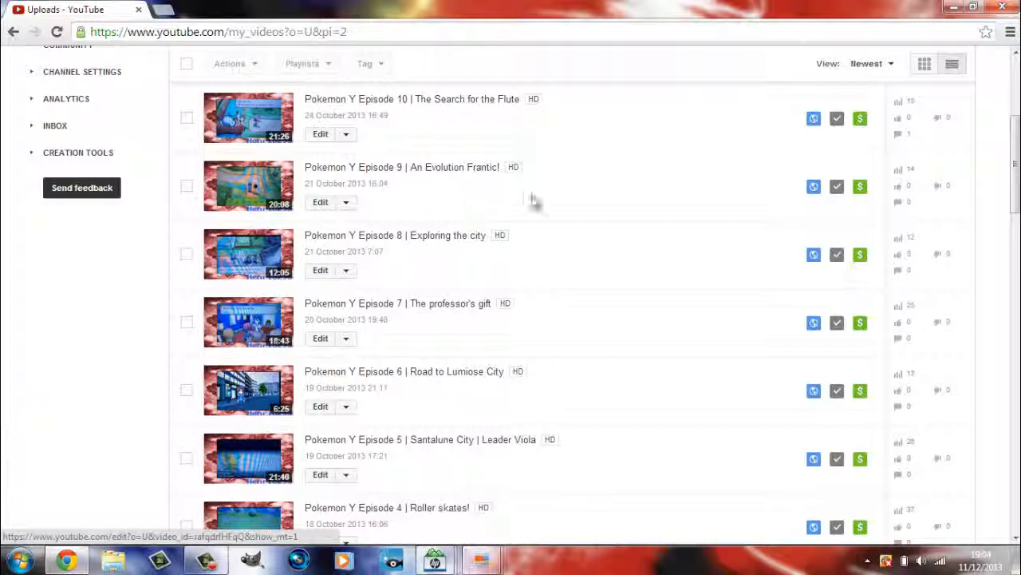
pyautogui.scroll(-3)
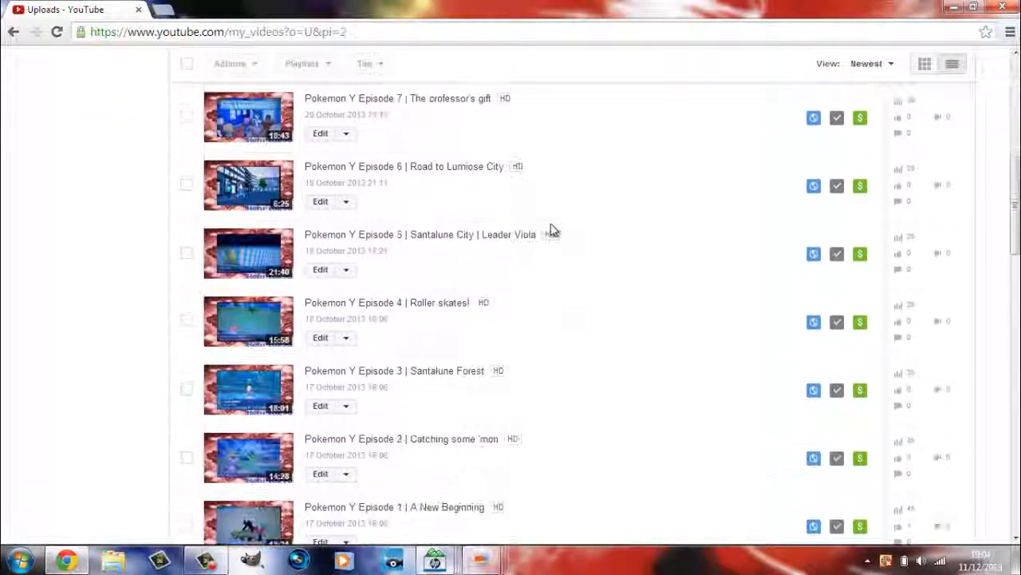
pyautogui.scroll(-3)
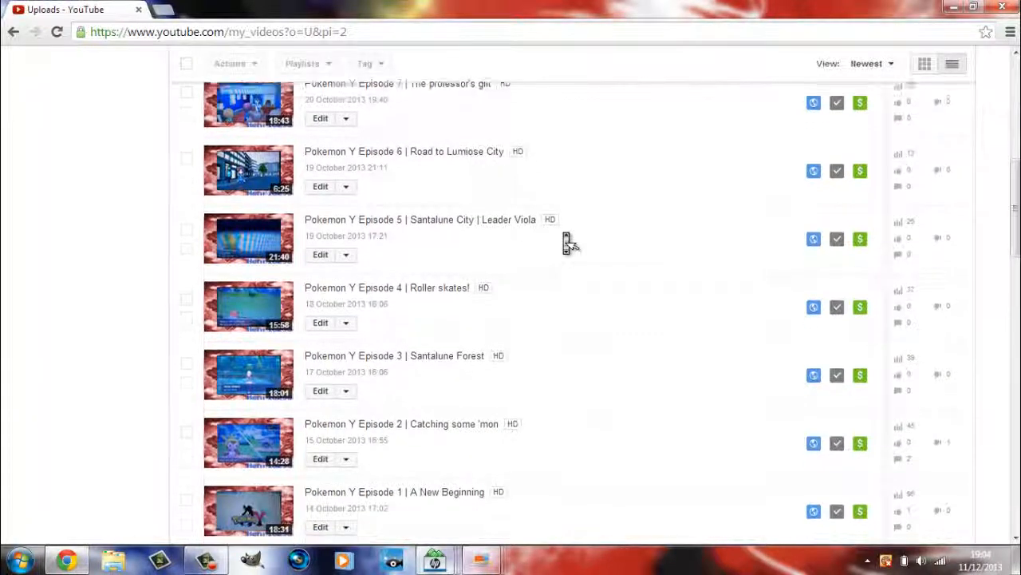
pyautogui.scroll(-3)
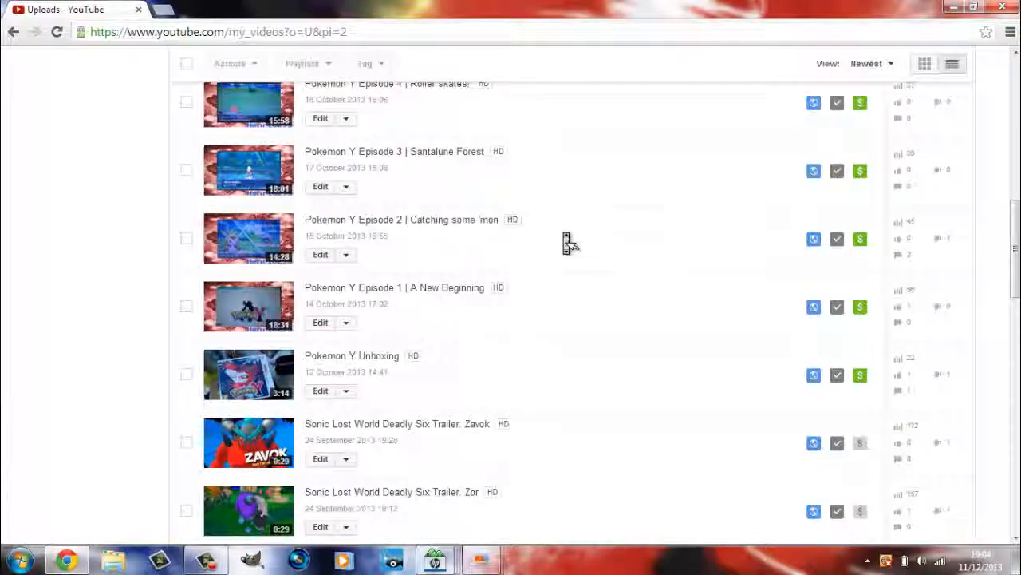
pyautogui.scroll(-3)
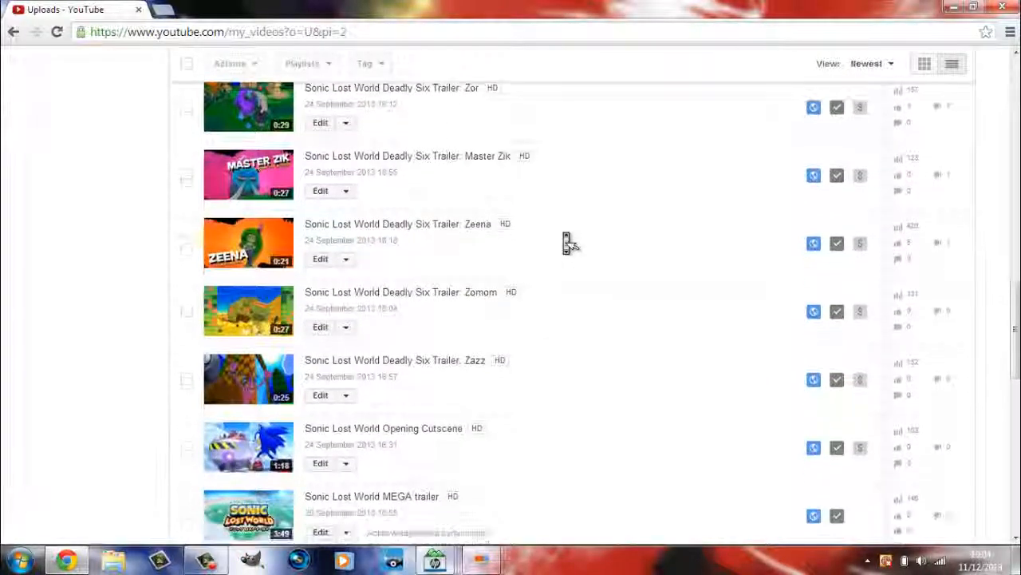
# Continue reviewing page two down to its last video, henrio295's Intro No.2.
pyautogui.scroll(-3)
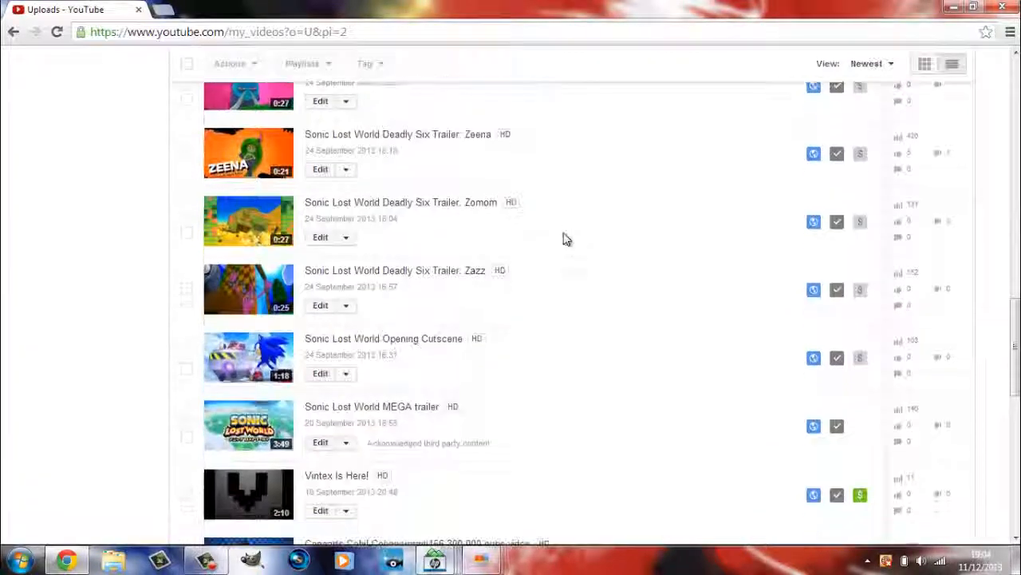
pyautogui.scroll(-3)
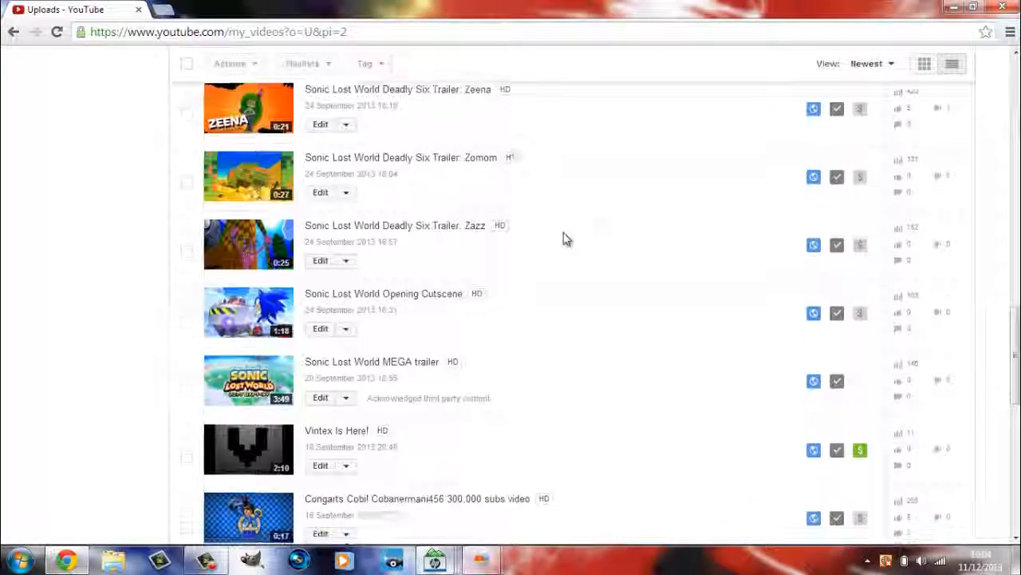
pyautogui.scroll(-3)
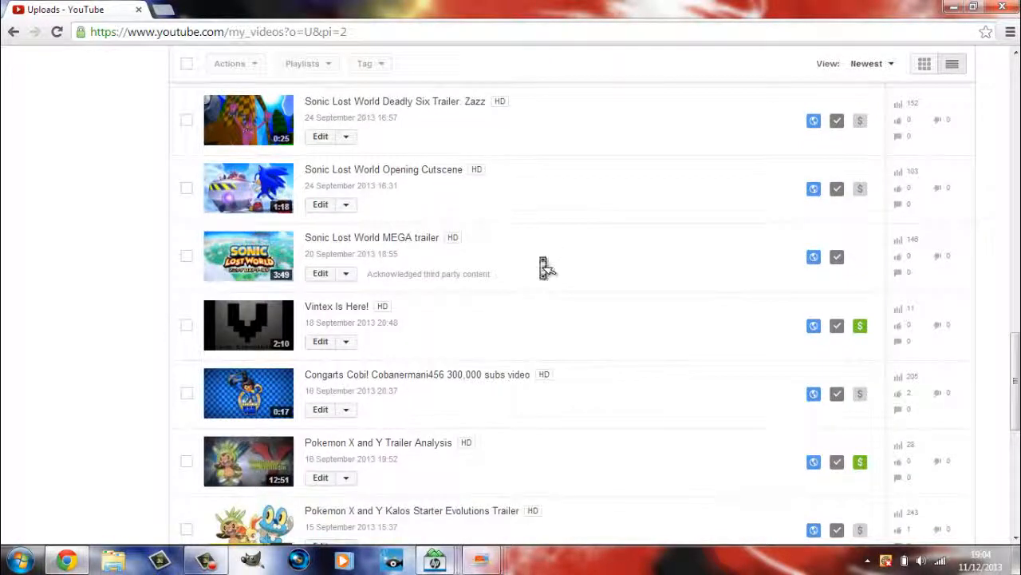
pyautogui.scroll(3)
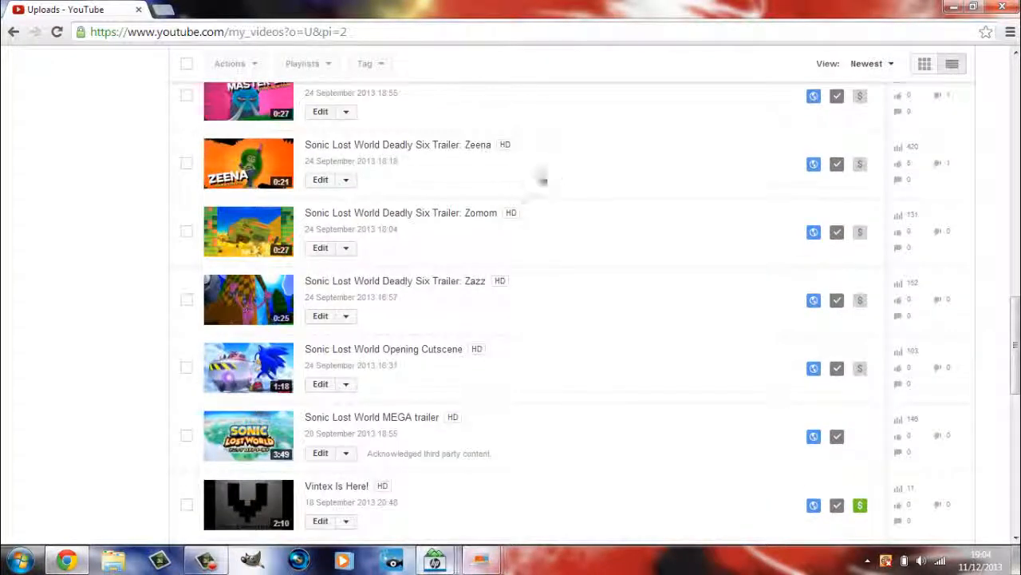
pyautogui.moveTo(619, 261)
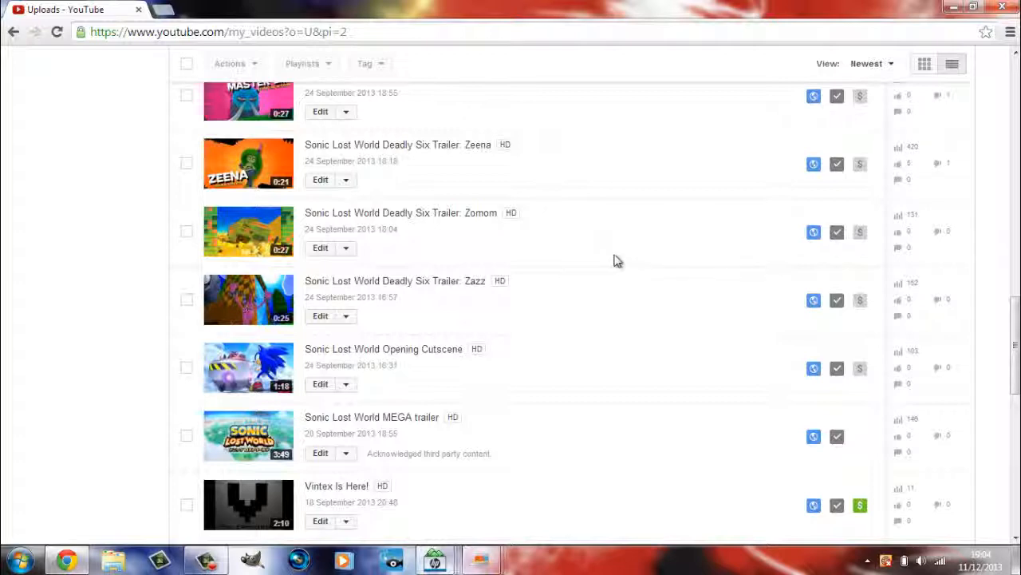
pyautogui.scroll(-3)
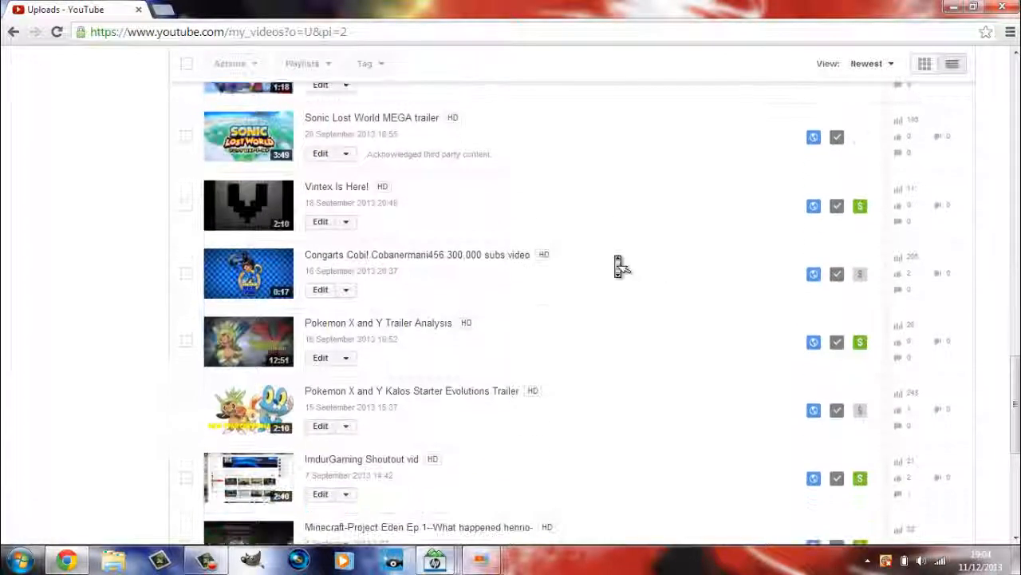
pyautogui.scroll(3)
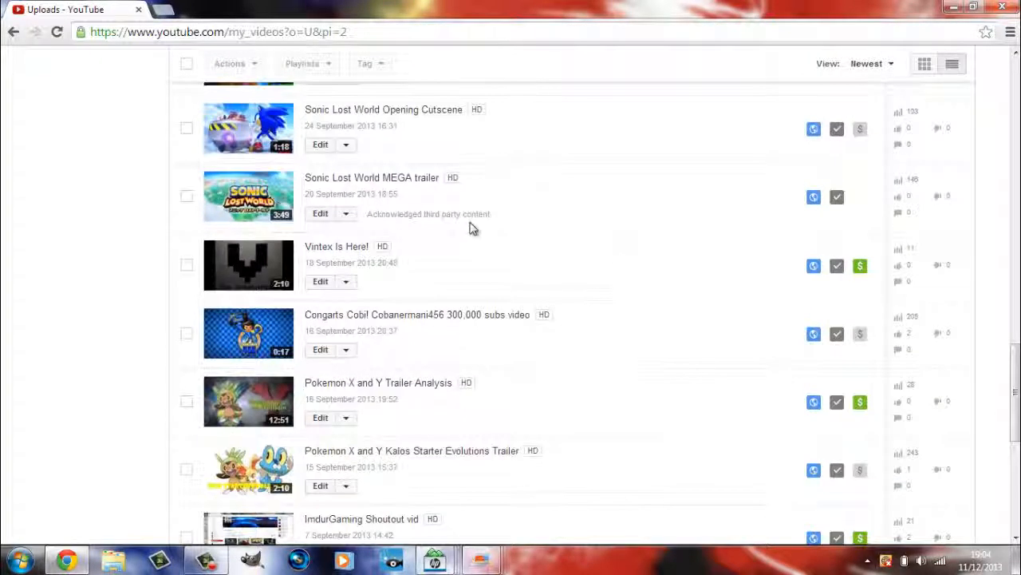
pyautogui.scroll(-3)
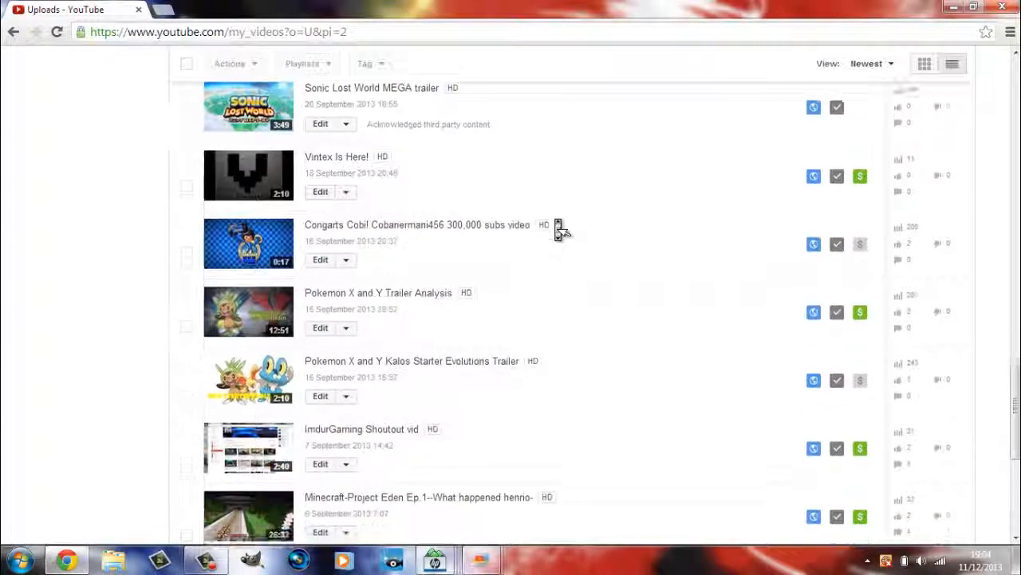
pyautogui.scroll(-3)
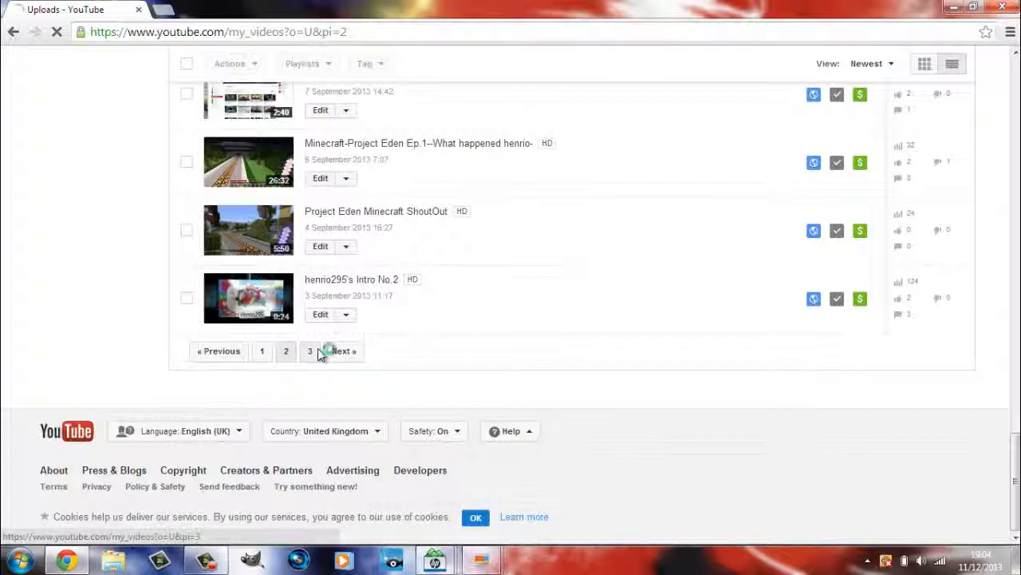
# Go to uploads page three and check New Super Mario Bros. 2 Part 1's acknowledged third party content note.
pyautogui.click(310, 352)
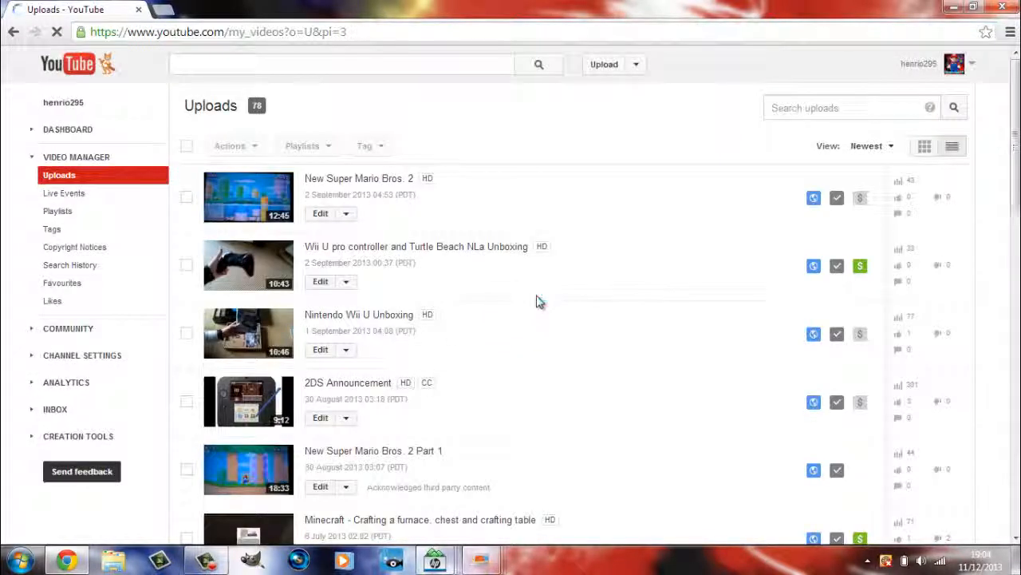
pyautogui.scroll(-3)
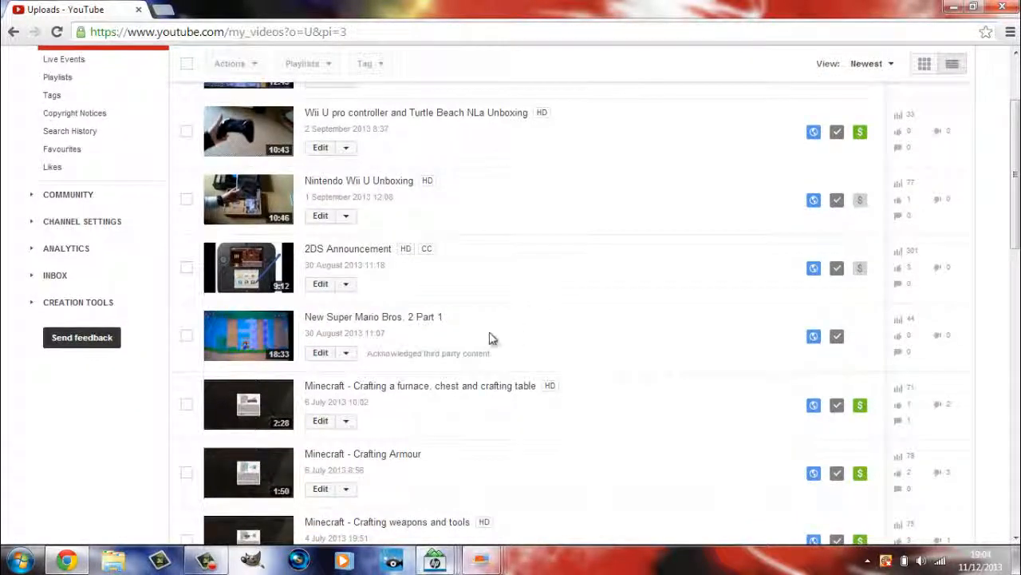
pyautogui.moveTo(343, 324)
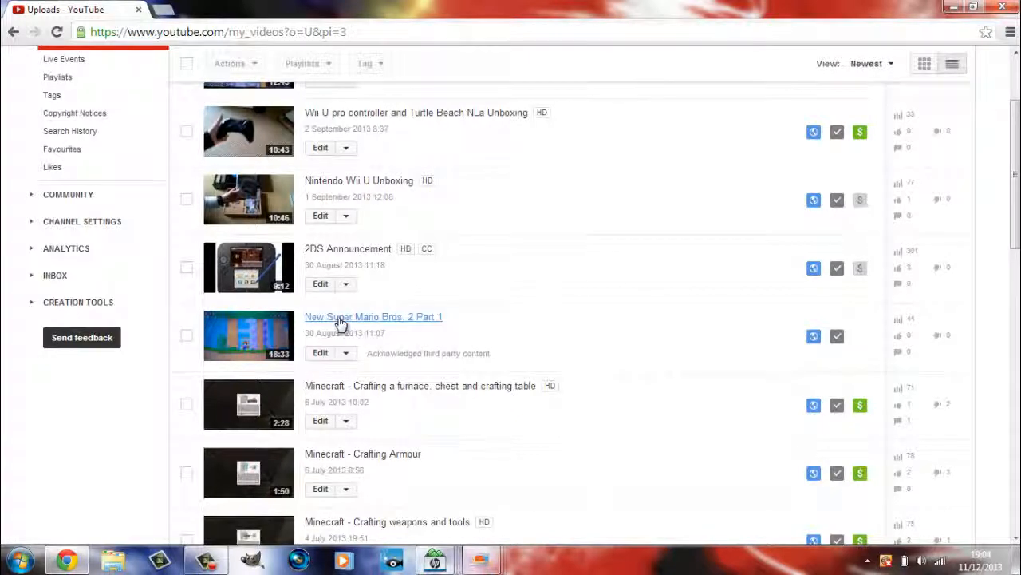
pyautogui.moveTo(443, 355)
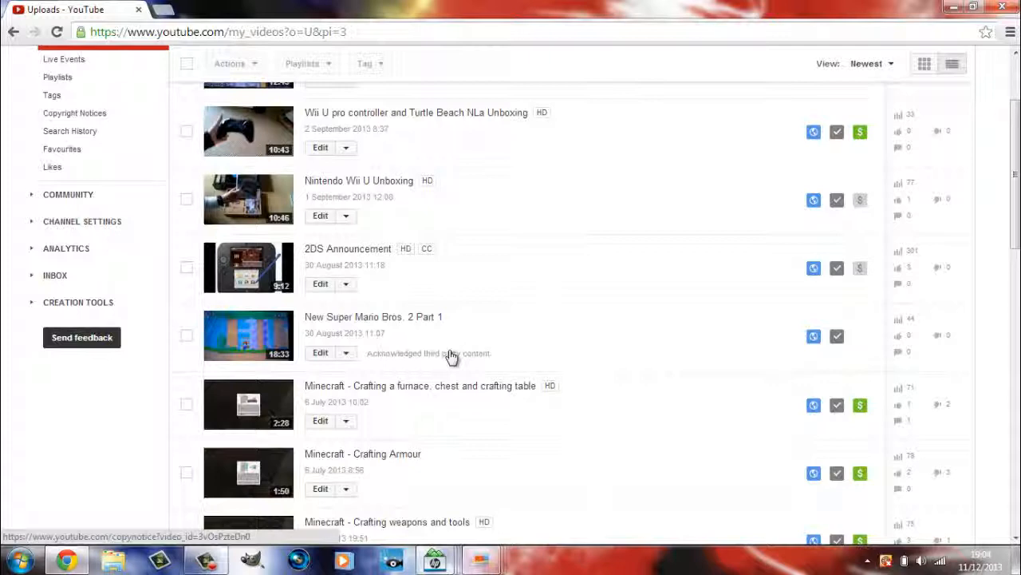
pyautogui.scroll(3)
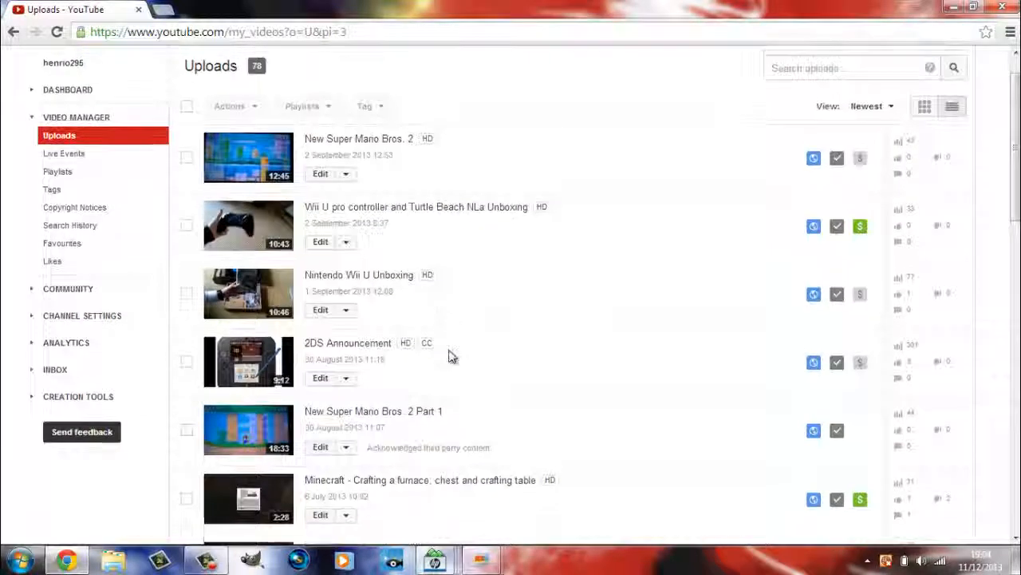
pyautogui.scroll(-3)
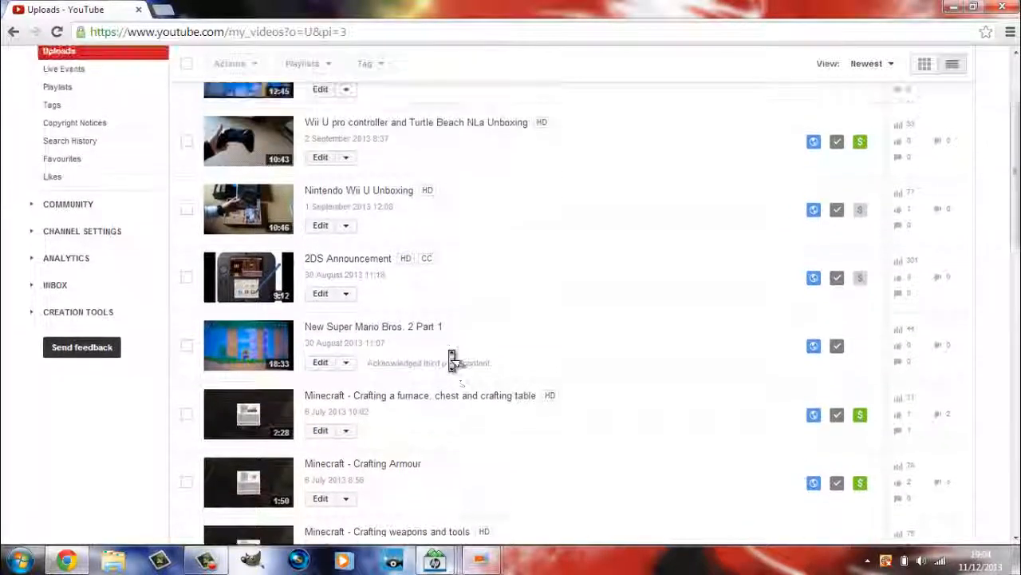
pyautogui.scroll(3)
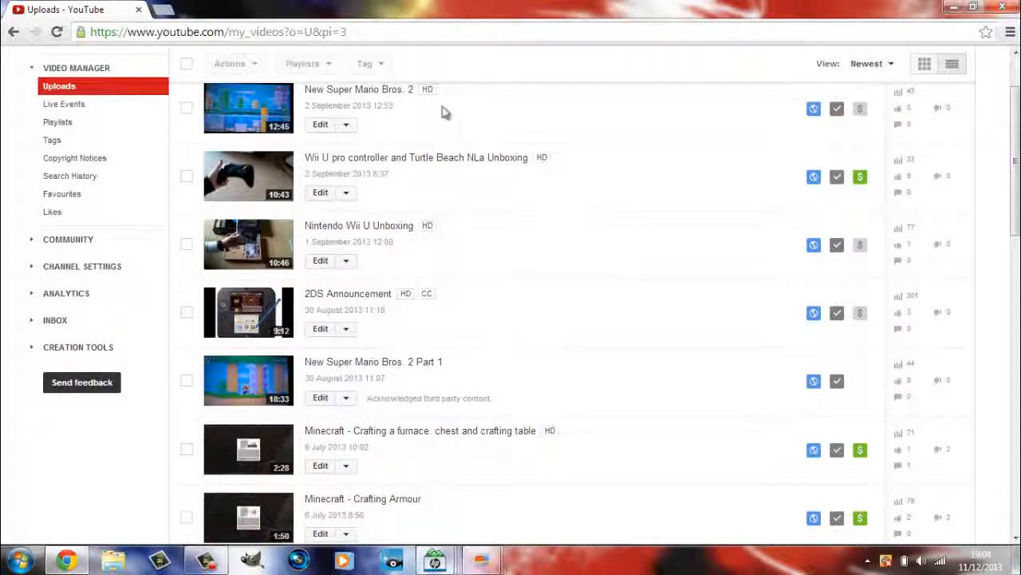
pyautogui.moveTo(481, 113)
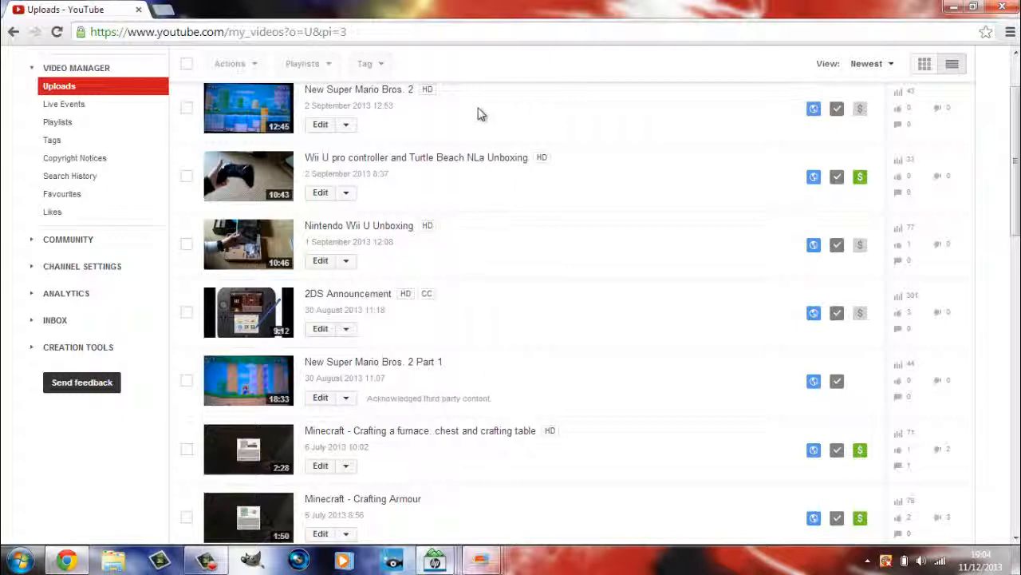
pyautogui.scroll(3)
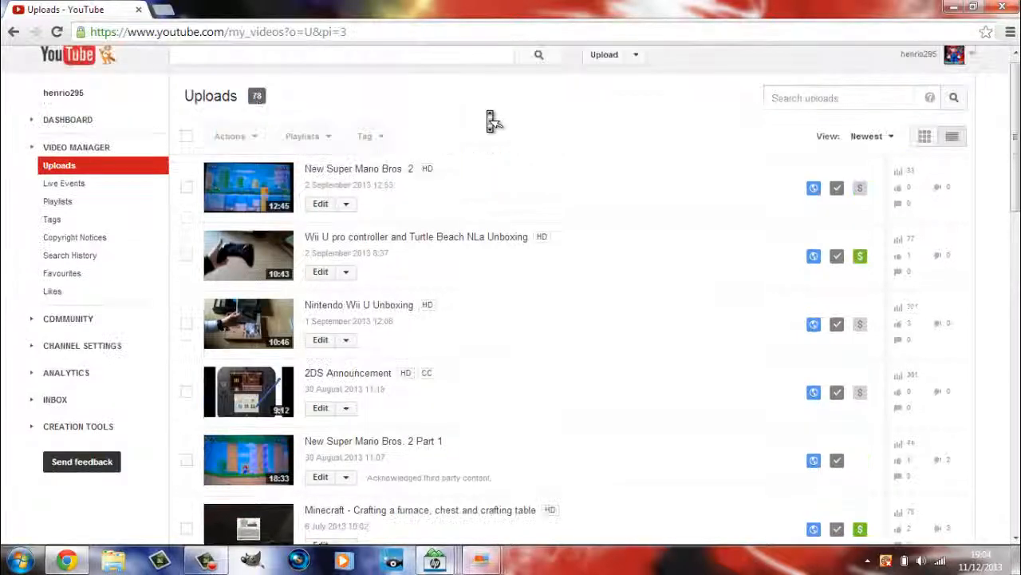
# Review the rest of page three down to its final video, Intro No.1.
pyautogui.scroll(-3)
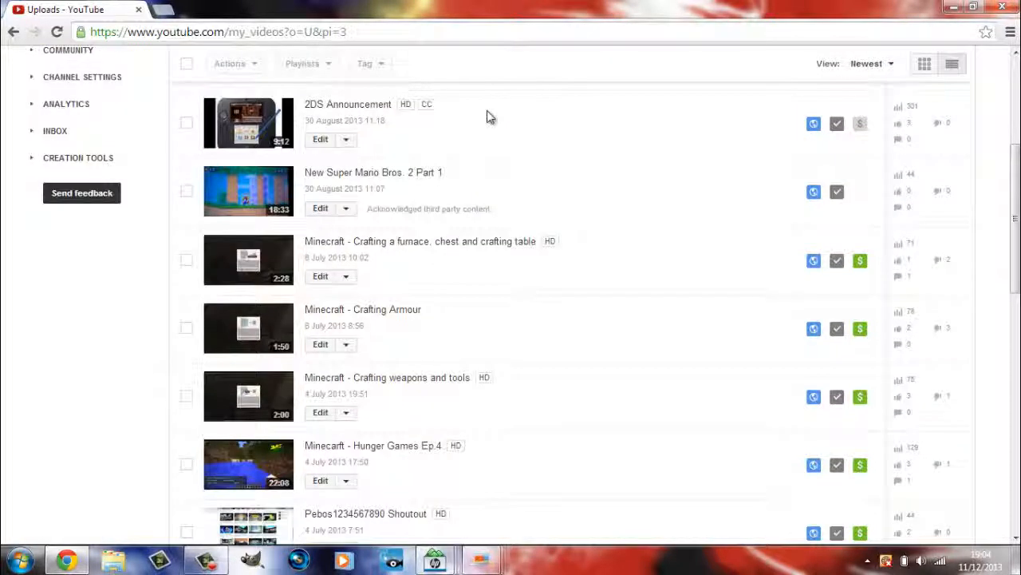
pyautogui.scroll(-3)
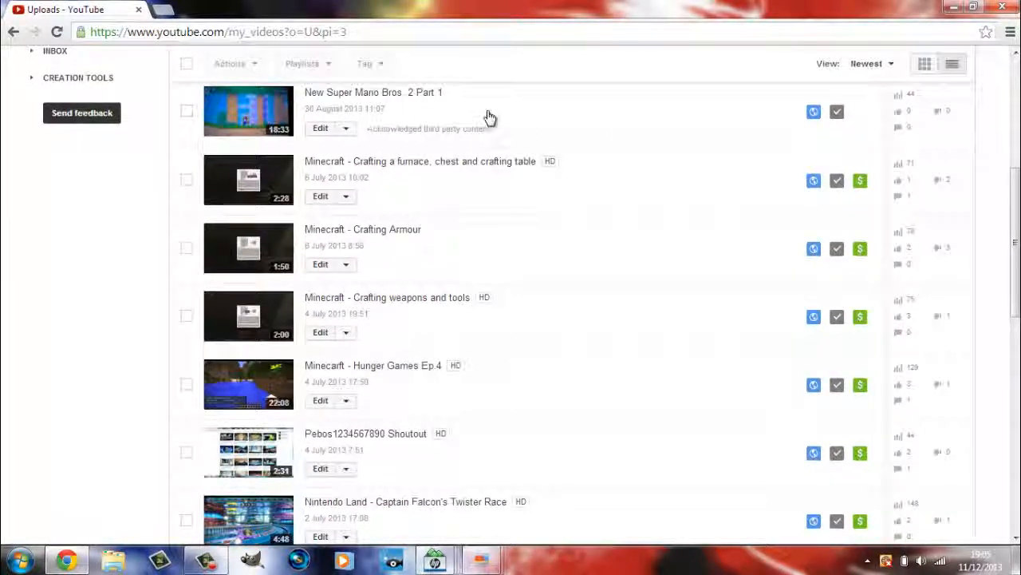
pyautogui.scroll(3)
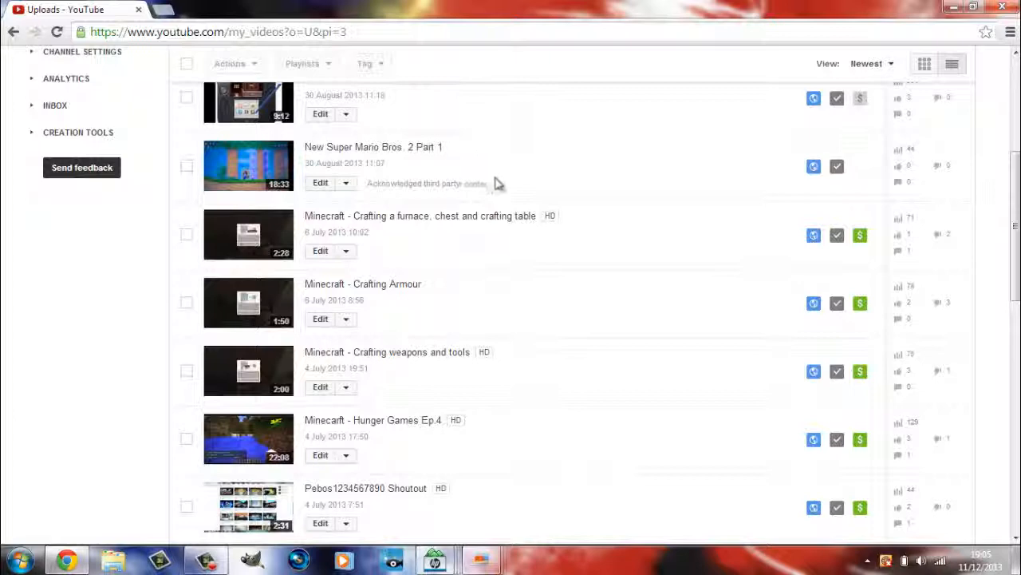
pyautogui.scroll(3)
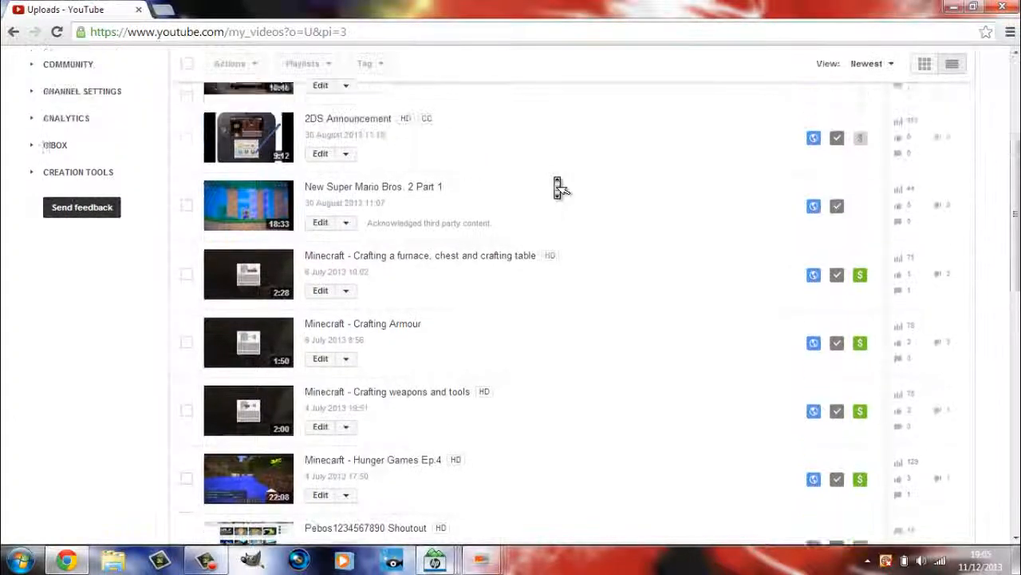
pyautogui.scroll(3)
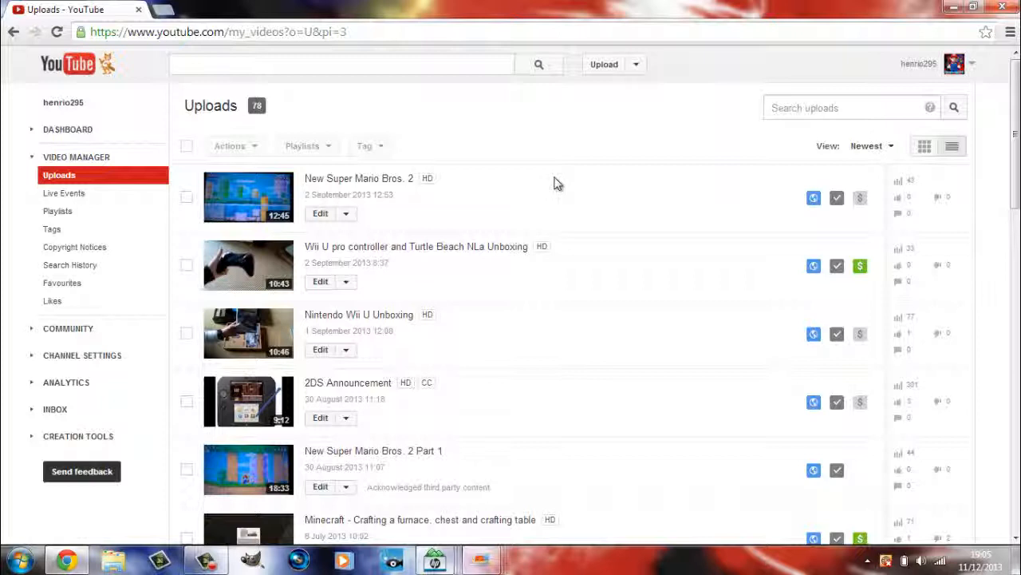
pyautogui.moveTo(553, 184)
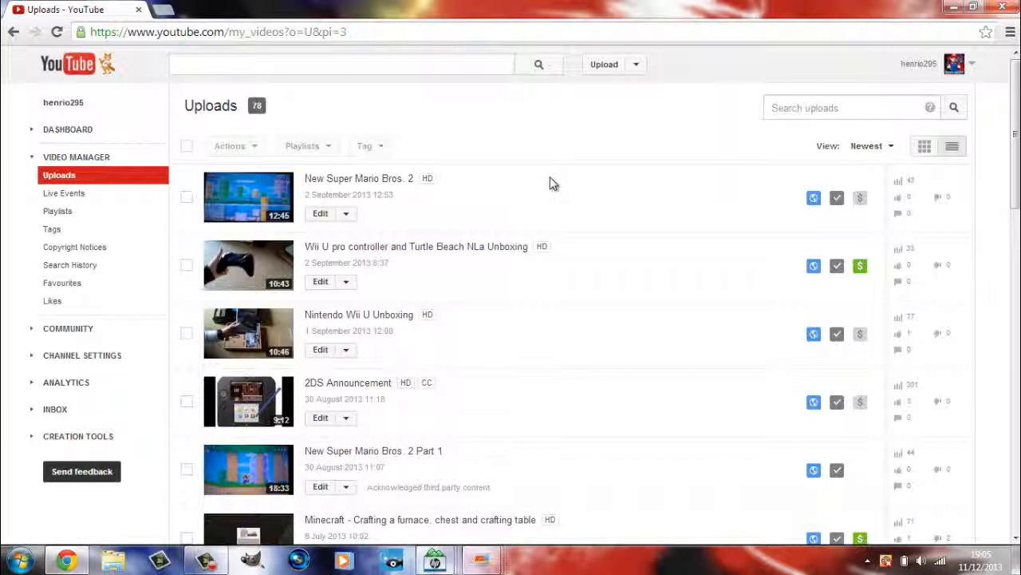
pyautogui.moveTo(407, 166)
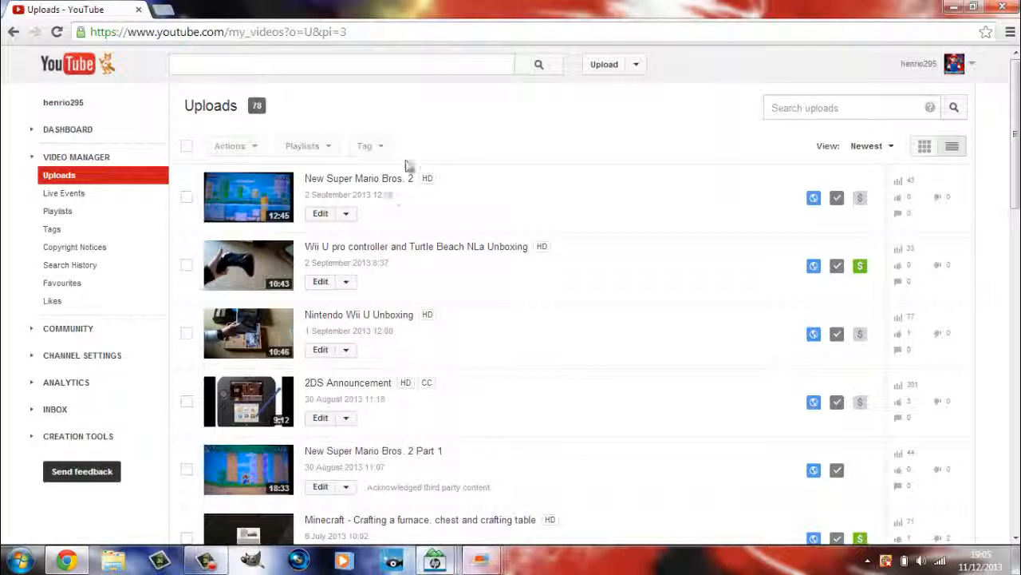
pyautogui.moveTo(423, 192)
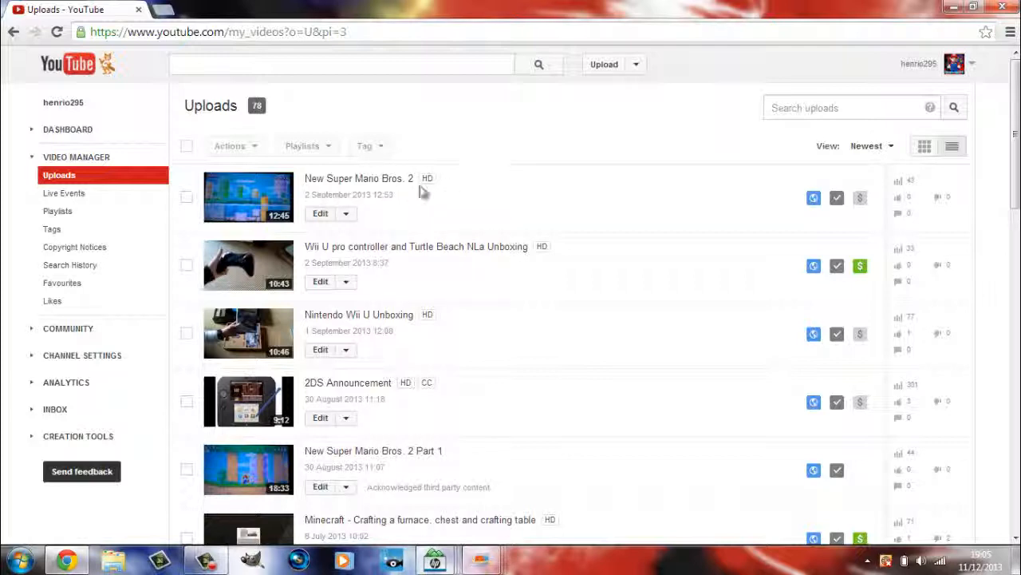
pyautogui.scroll(-3)
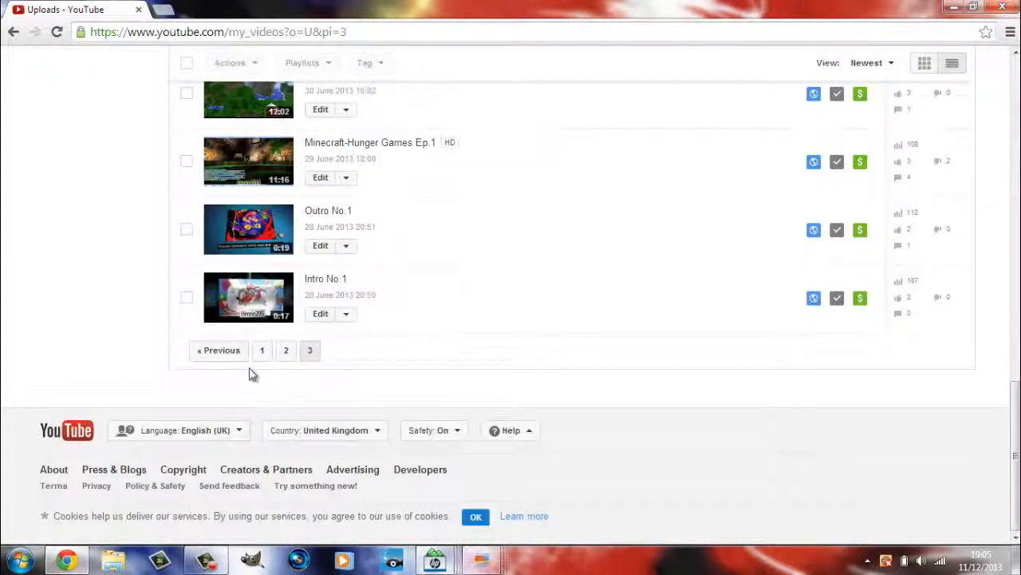
# Return to uploads page one, headed by Super Mario 3D World Part 1's third party content note.
pyautogui.click(262, 349)
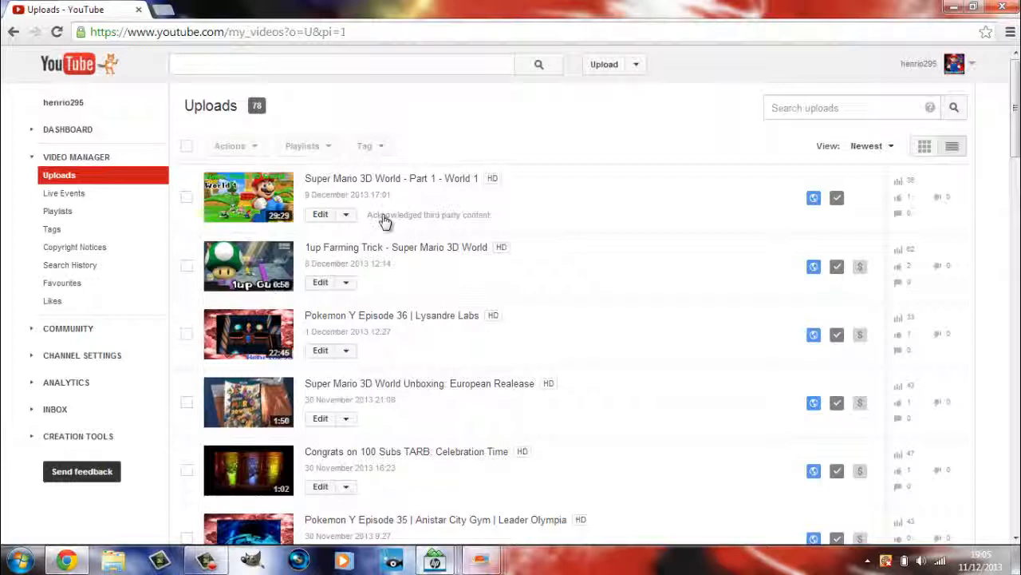
pyautogui.moveTo(487, 209)
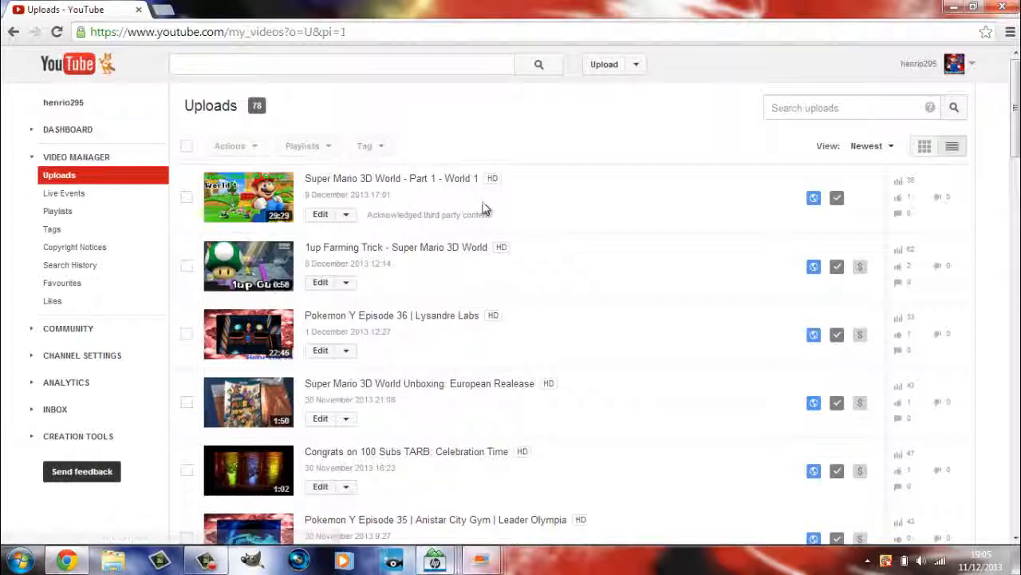
pyautogui.moveTo(509, 199)
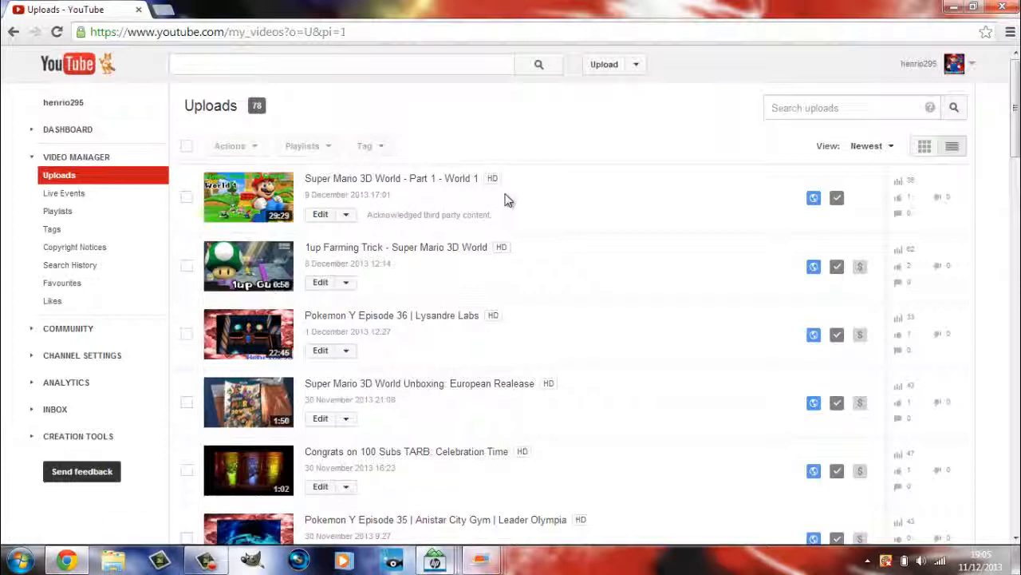
pyautogui.moveTo(683, 214)
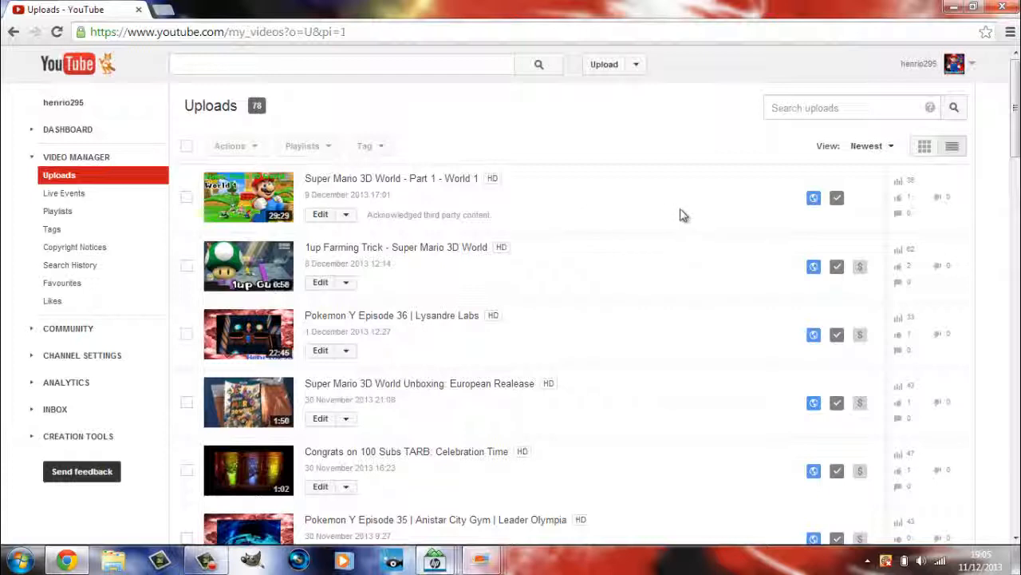
pyautogui.moveTo(514, 224)
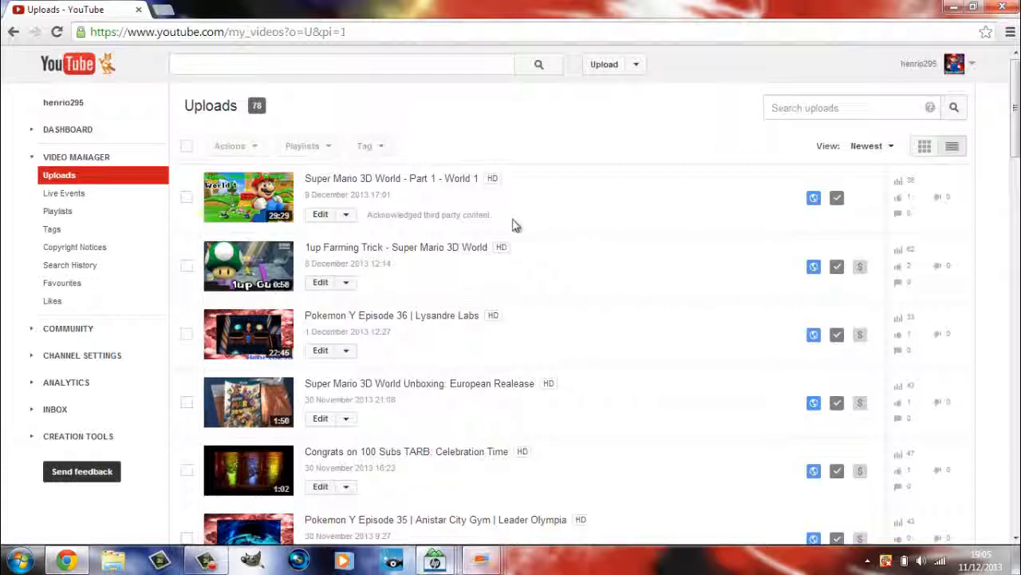
pyautogui.moveTo(383, 223)
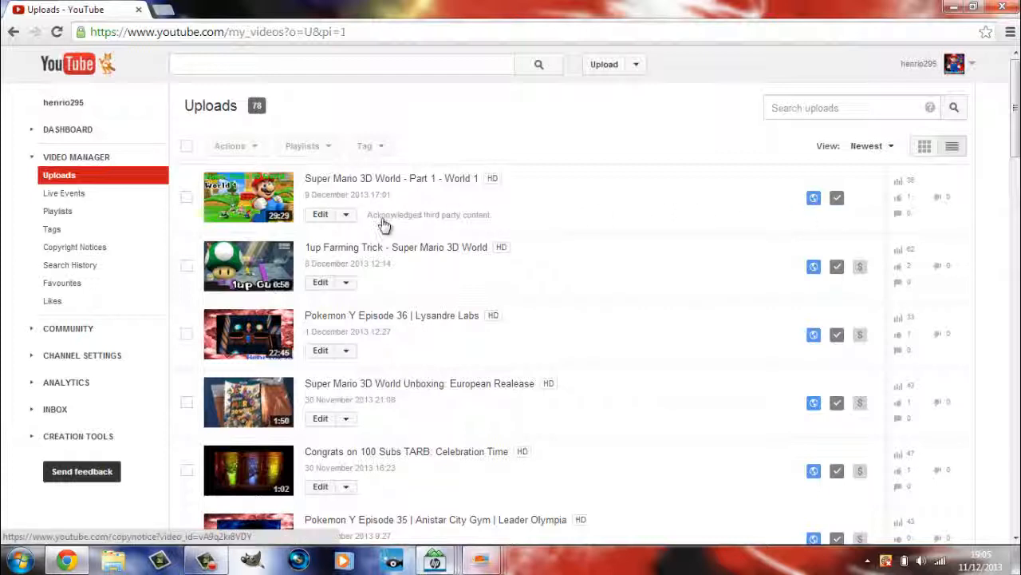
pyautogui.moveTo(467, 206)
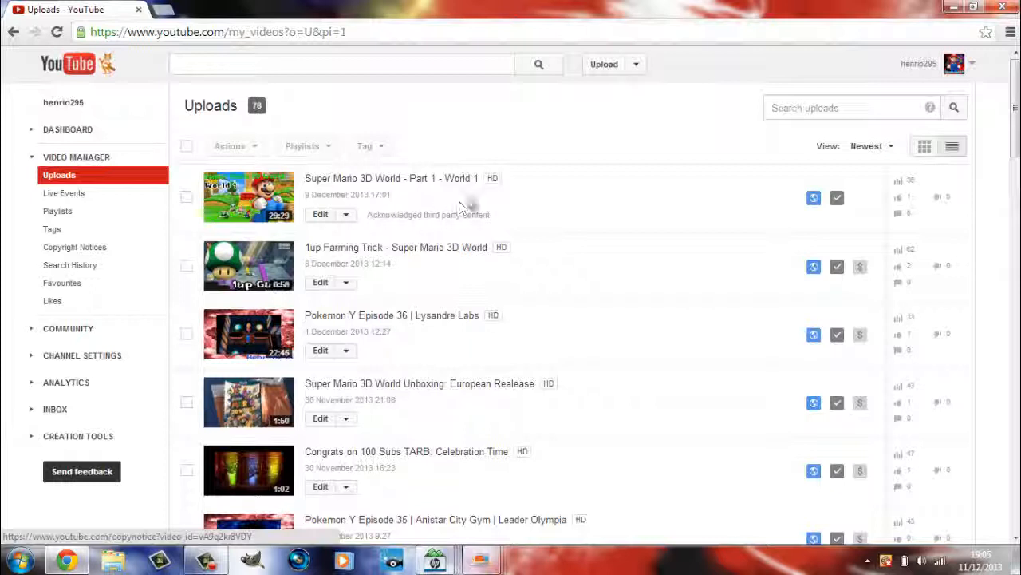
pyautogui.moveTo(535, 208)
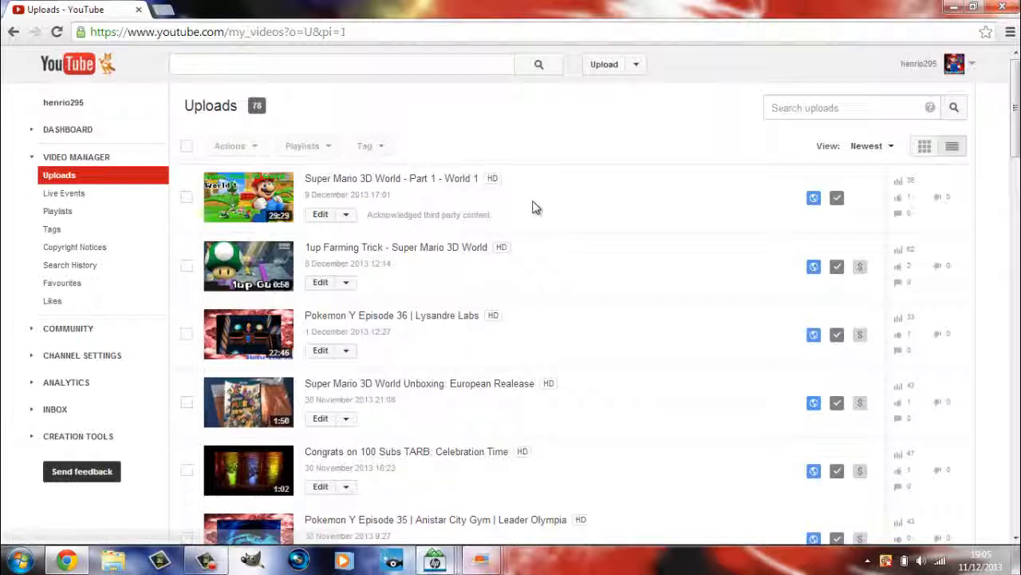
pyautogui.moveTo(500, 199)
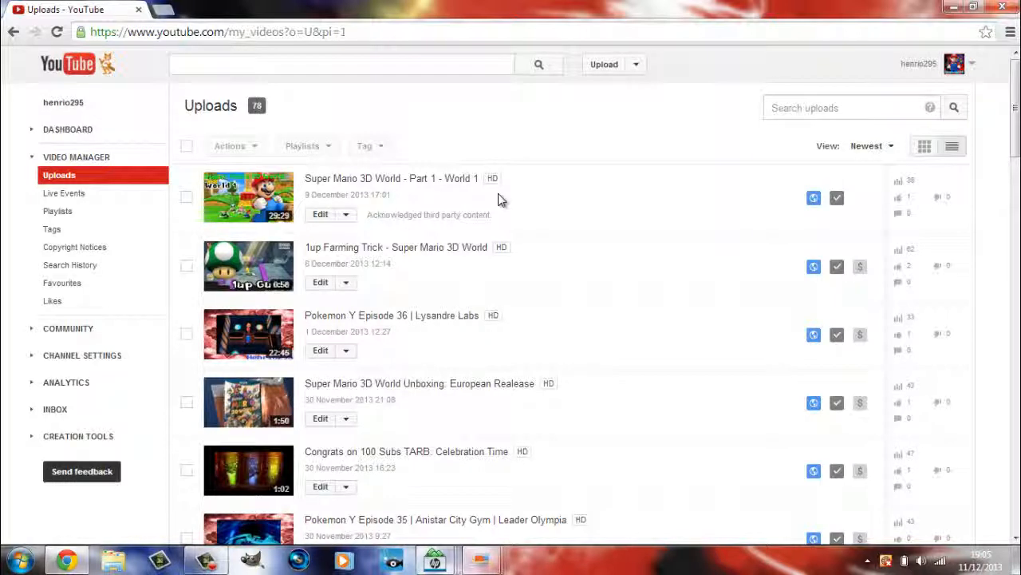
pyautogui.moveTo(523, 262)
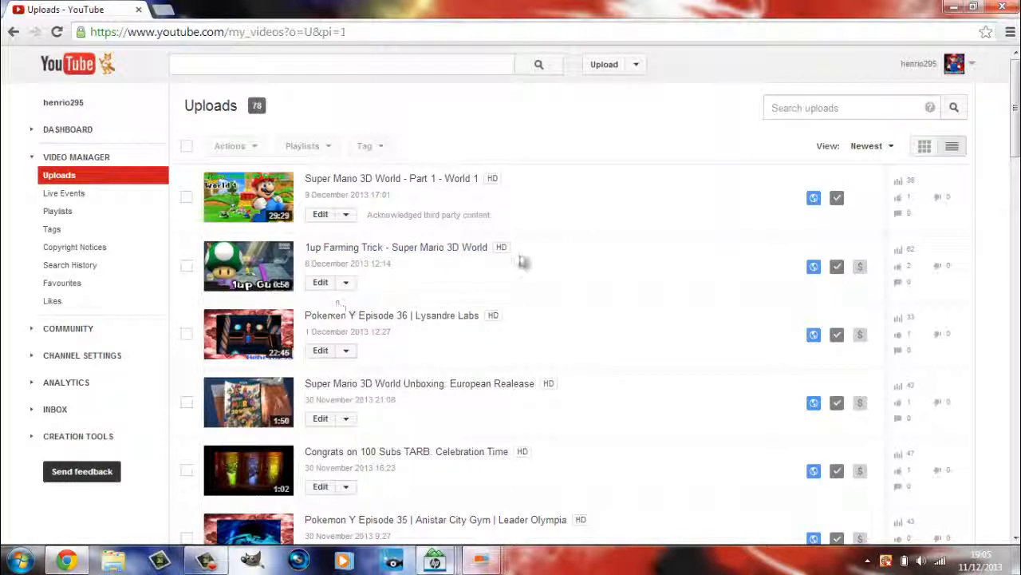
pyautogui.moveTo(439, 246)
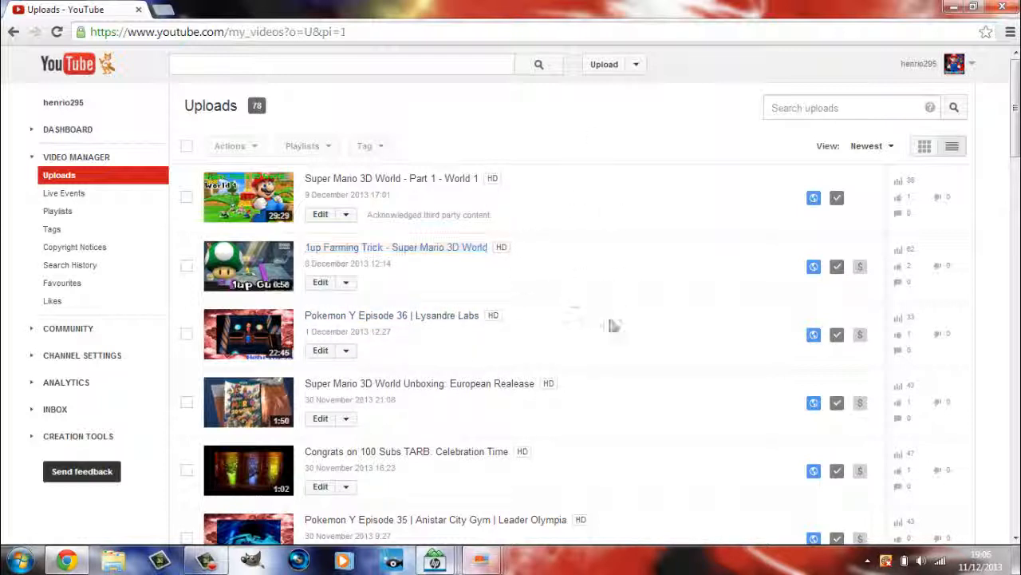
pyautogui.moveTo(582, 353)
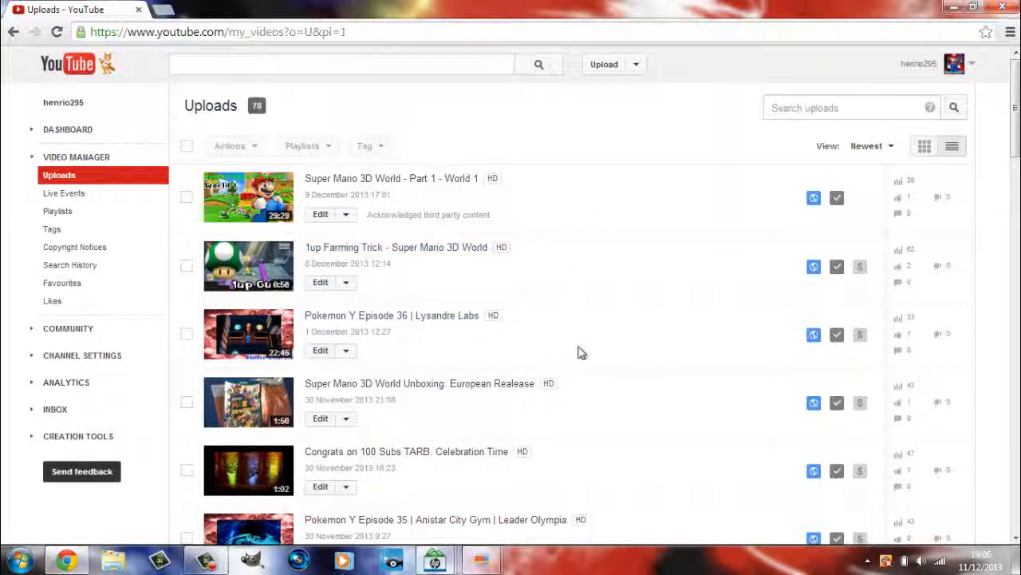